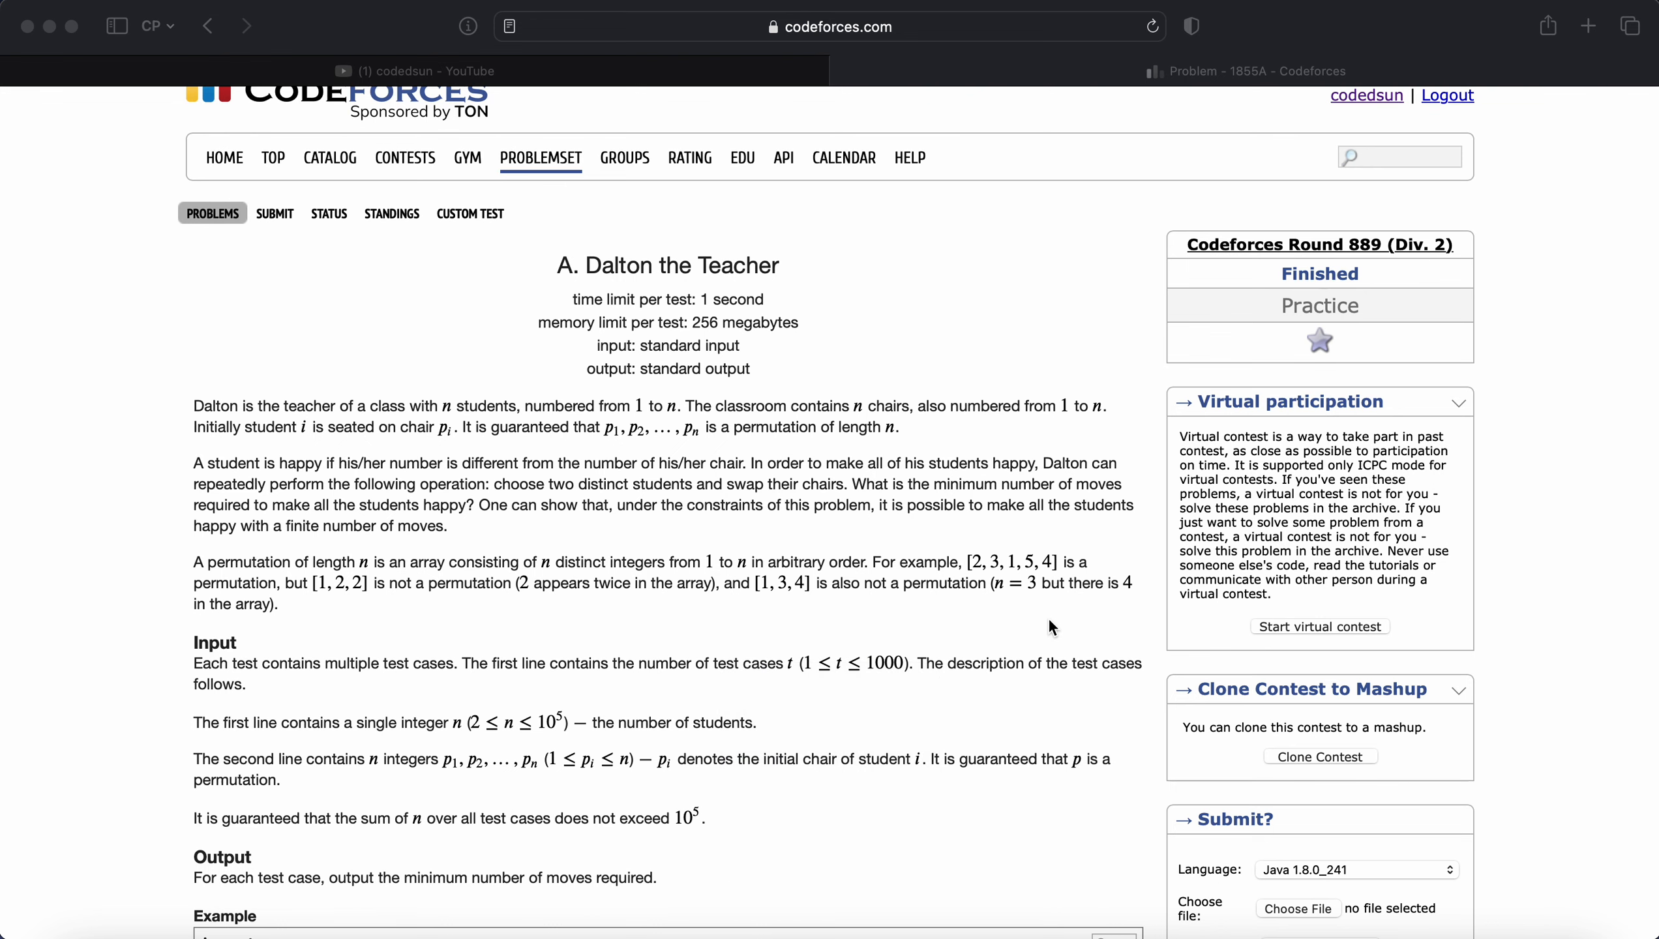
pyautogui.moveTo(943, 24)
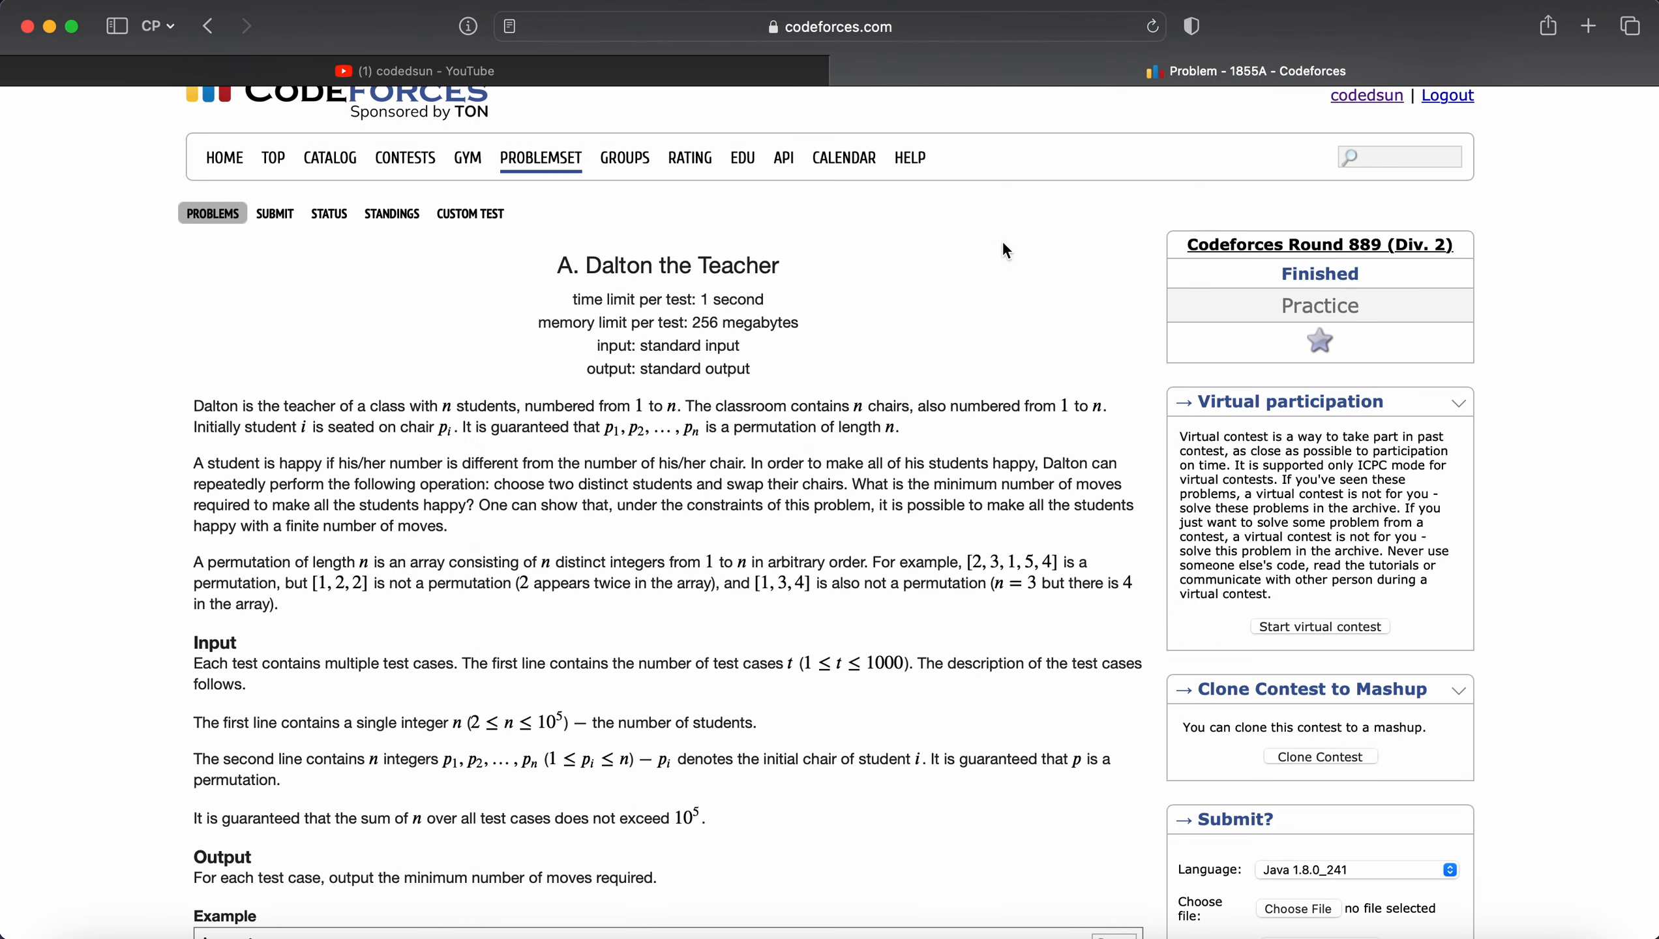
pyautogui.moveTo(407, 465)
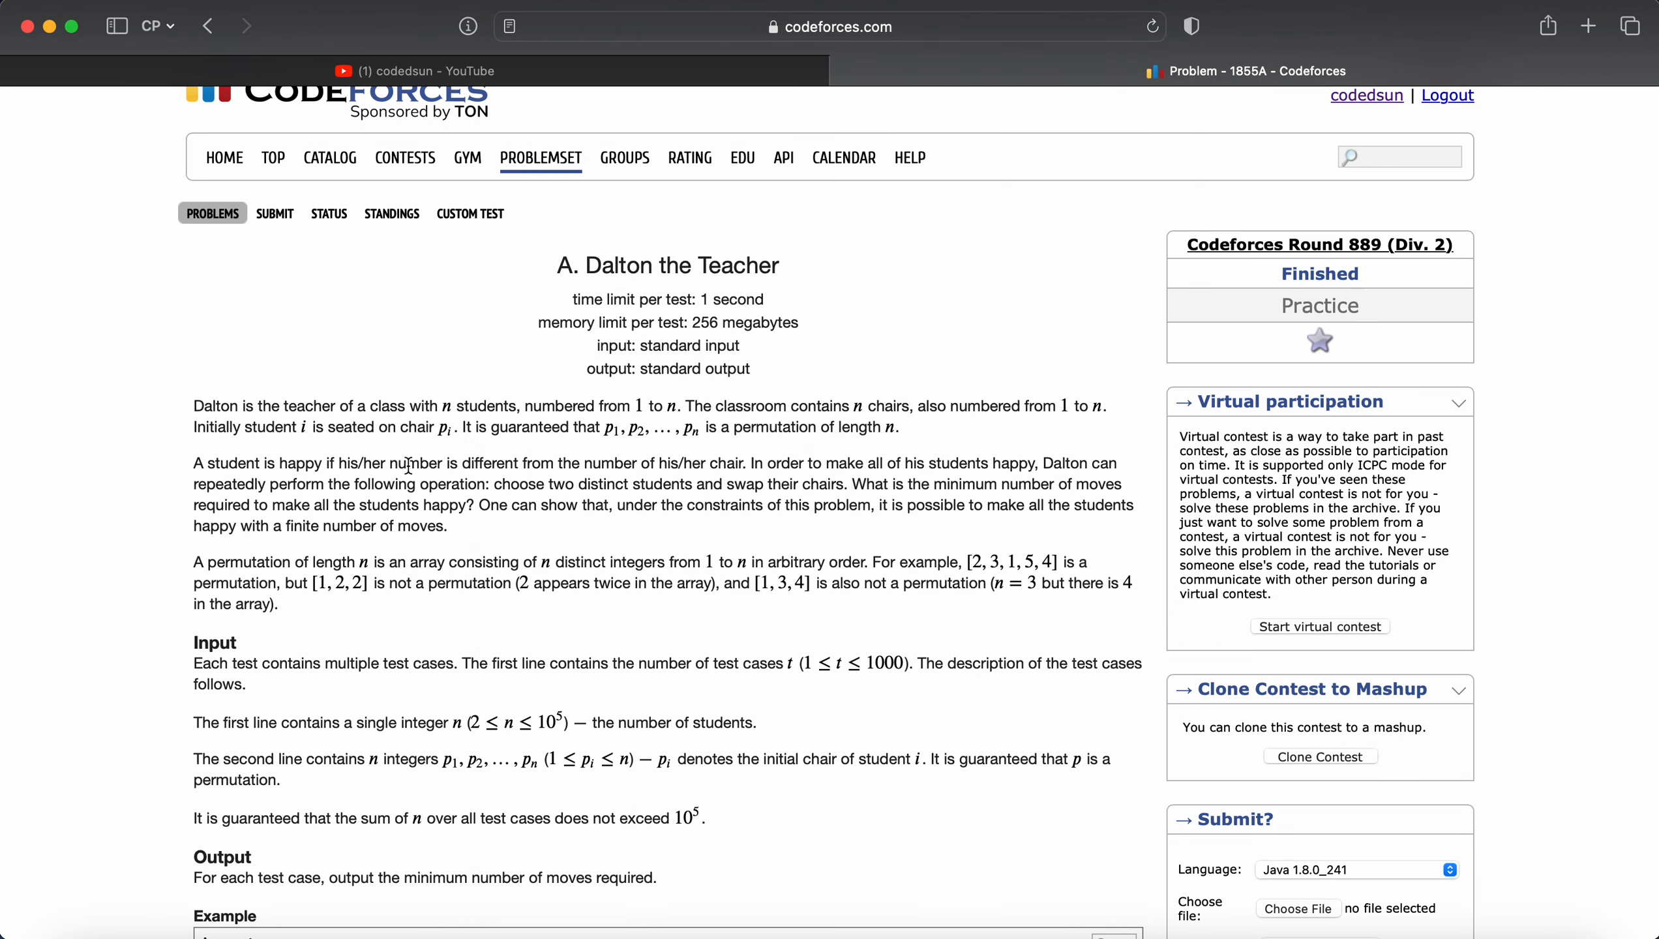
pyautogui.moveTo(484, 406)
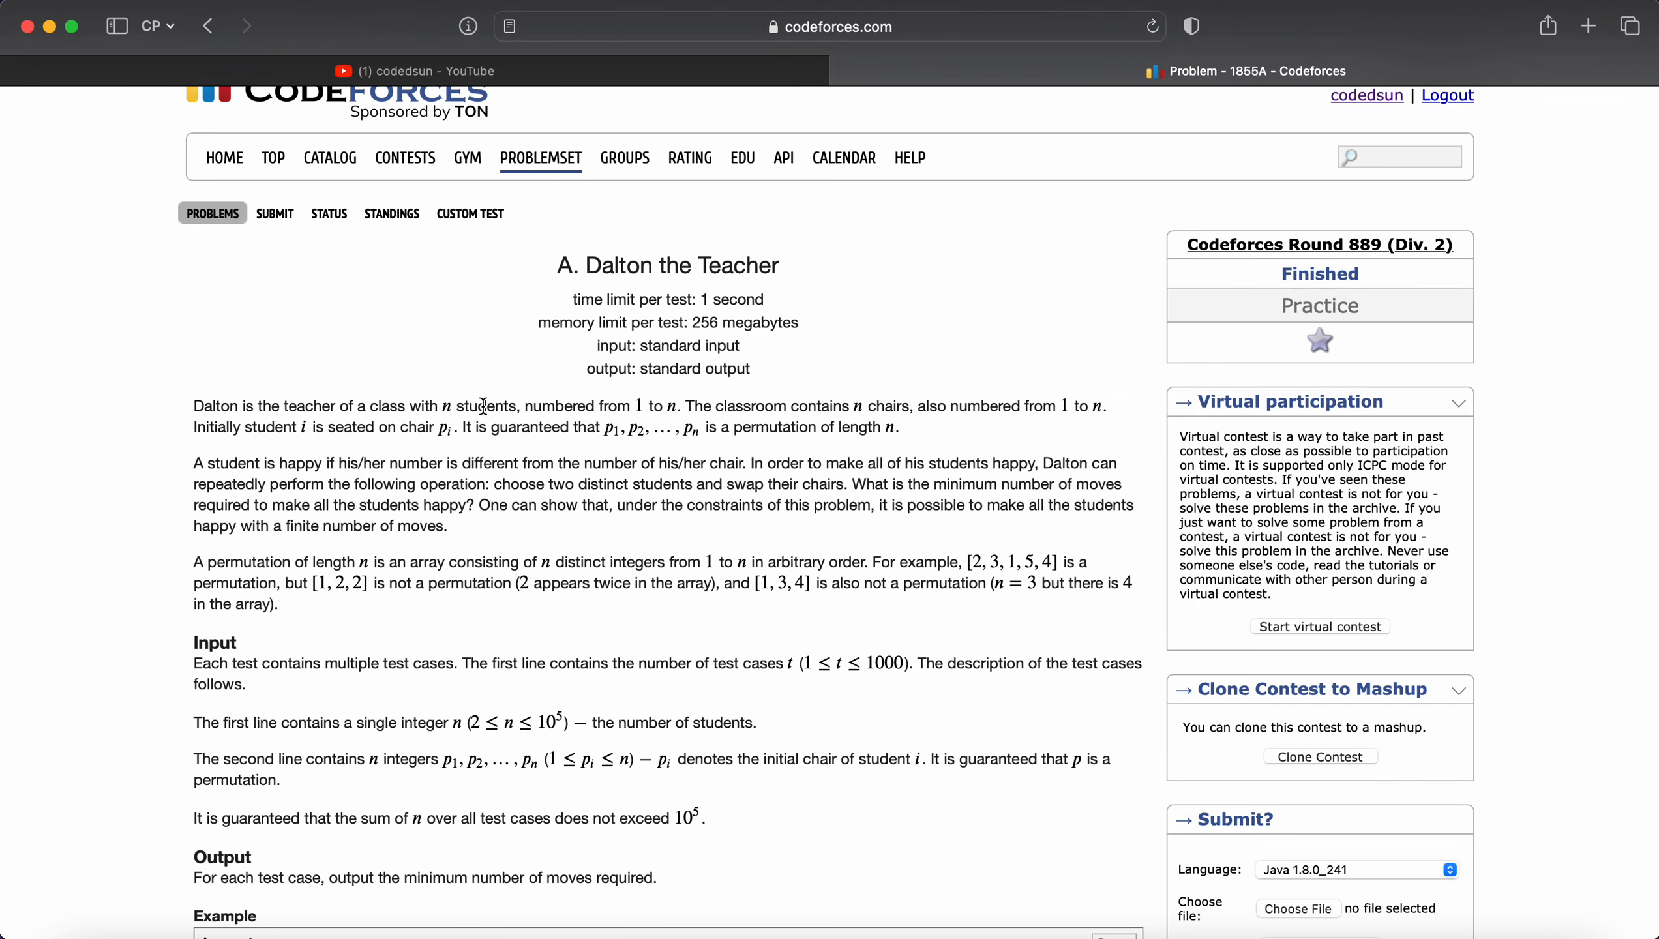
pyautogui.moveTo(571, 425)
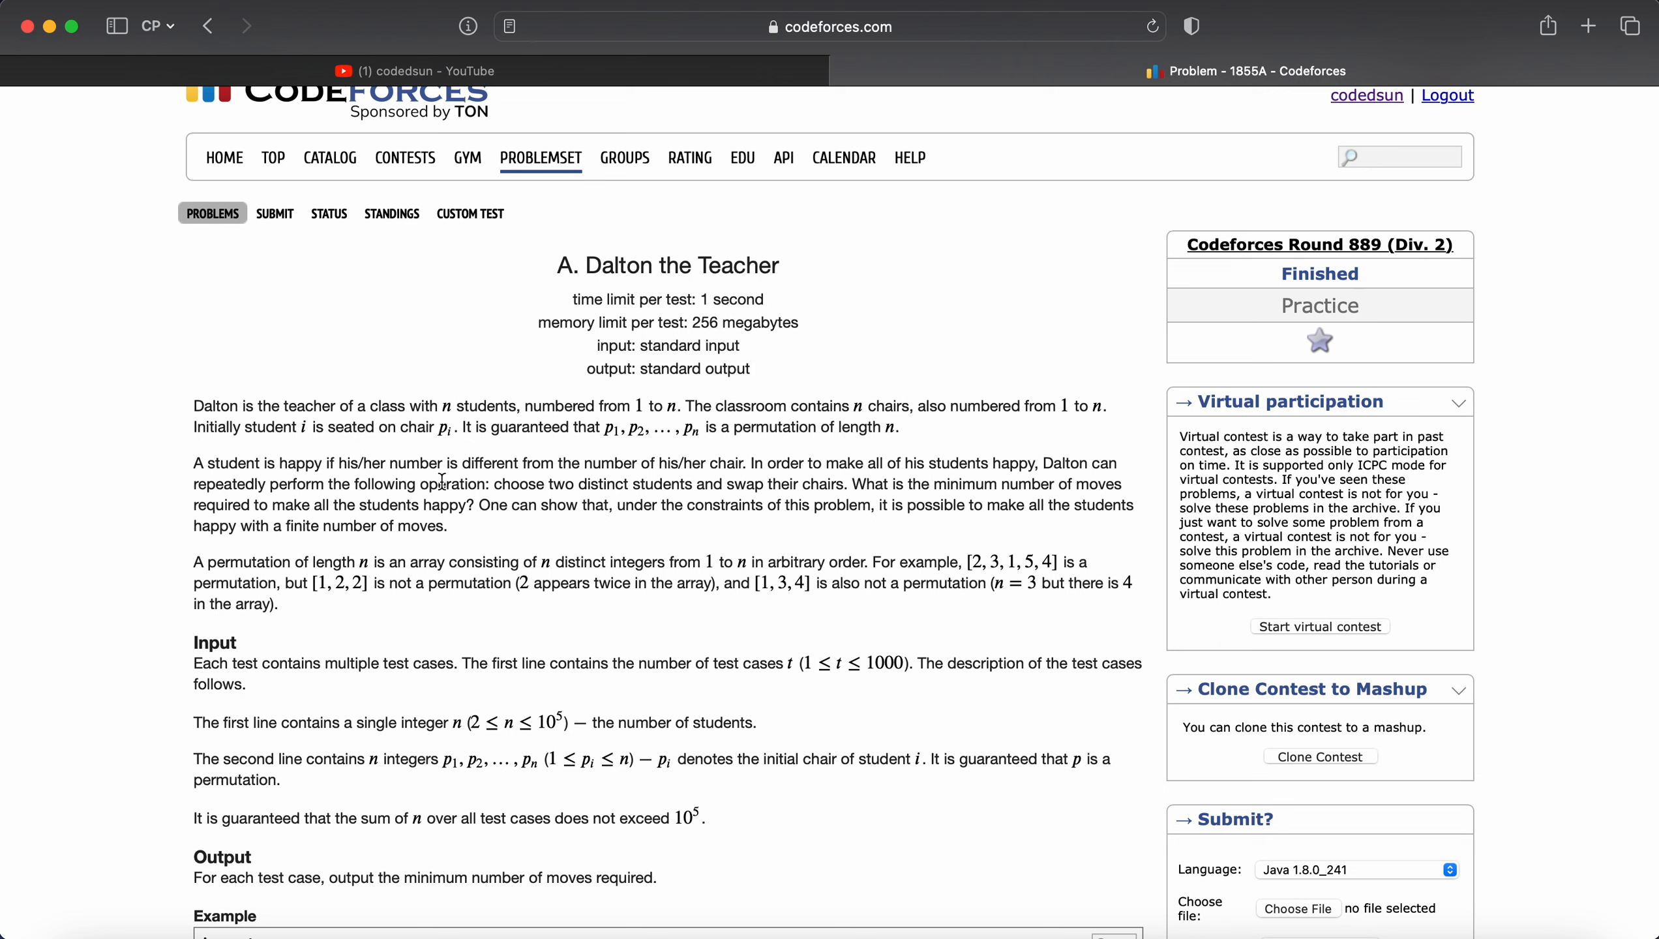
pyautogui.moveTo(611, 477)
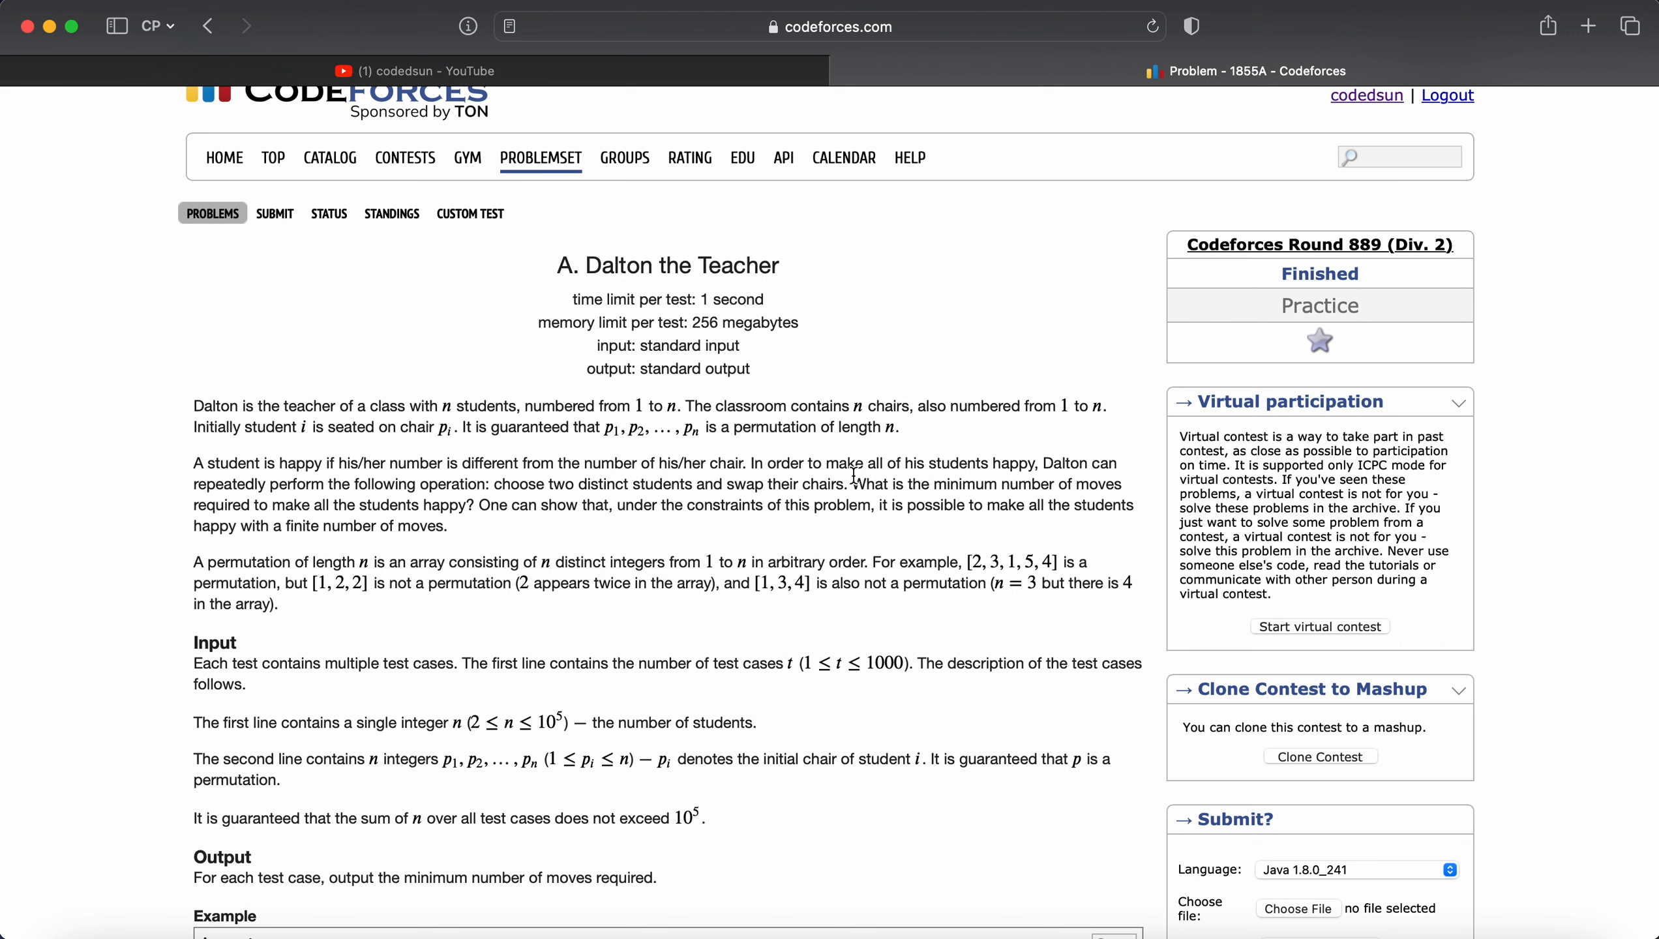
pyautogui.moveTo(323, 495)
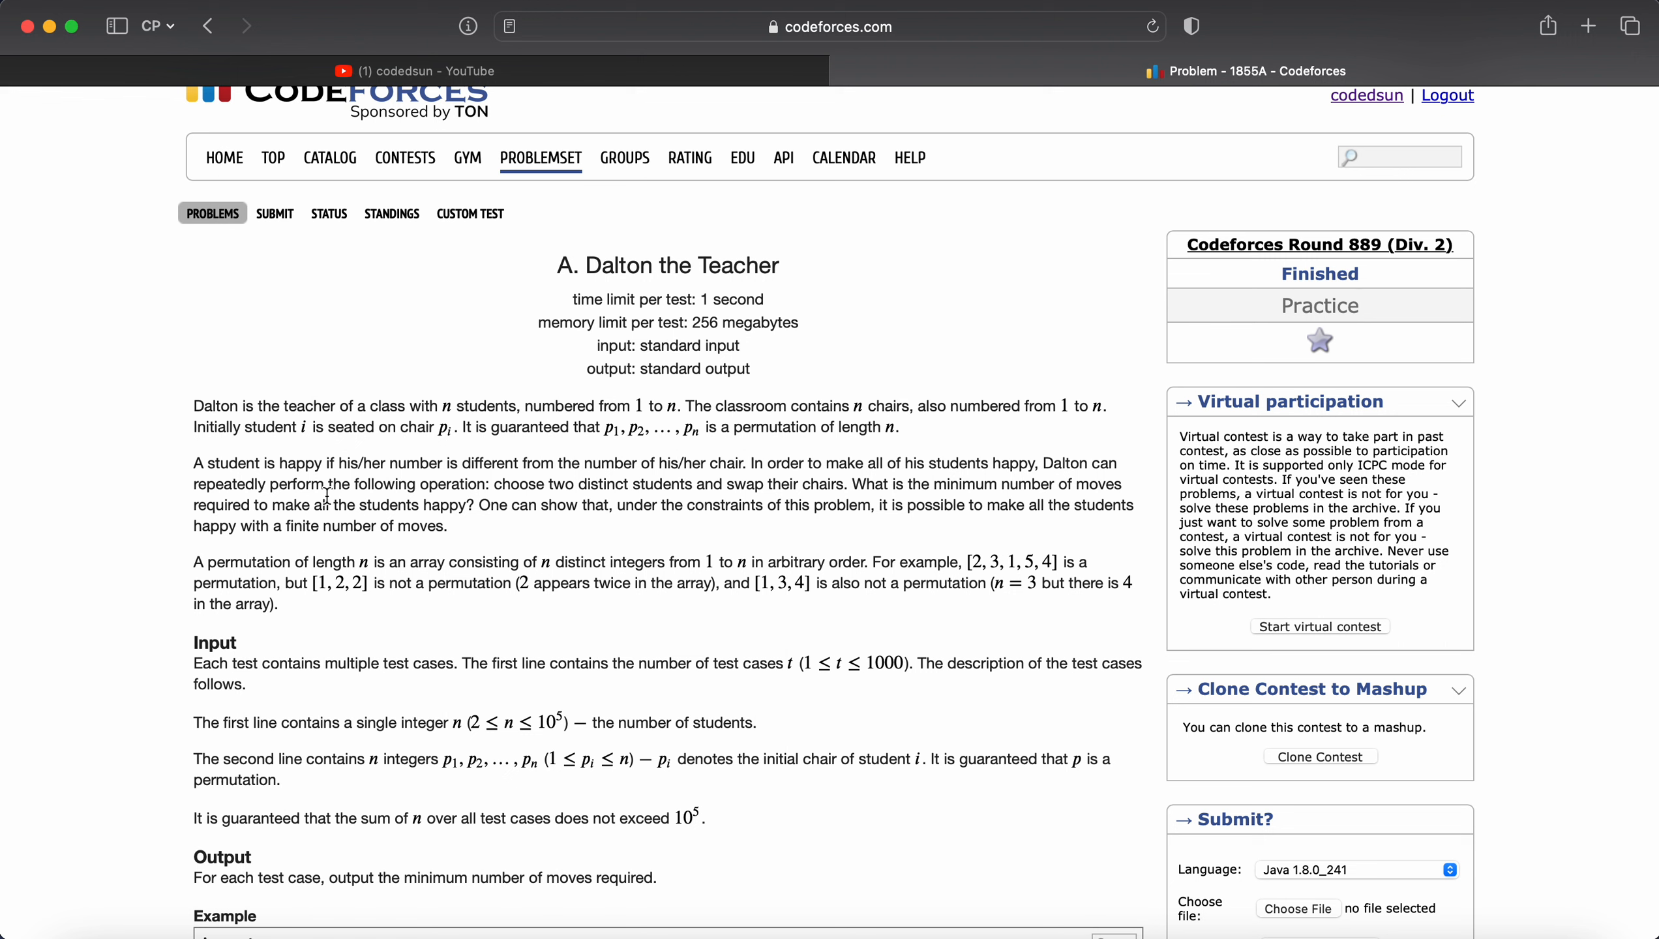
pyautogui.moveTo(607, 463)
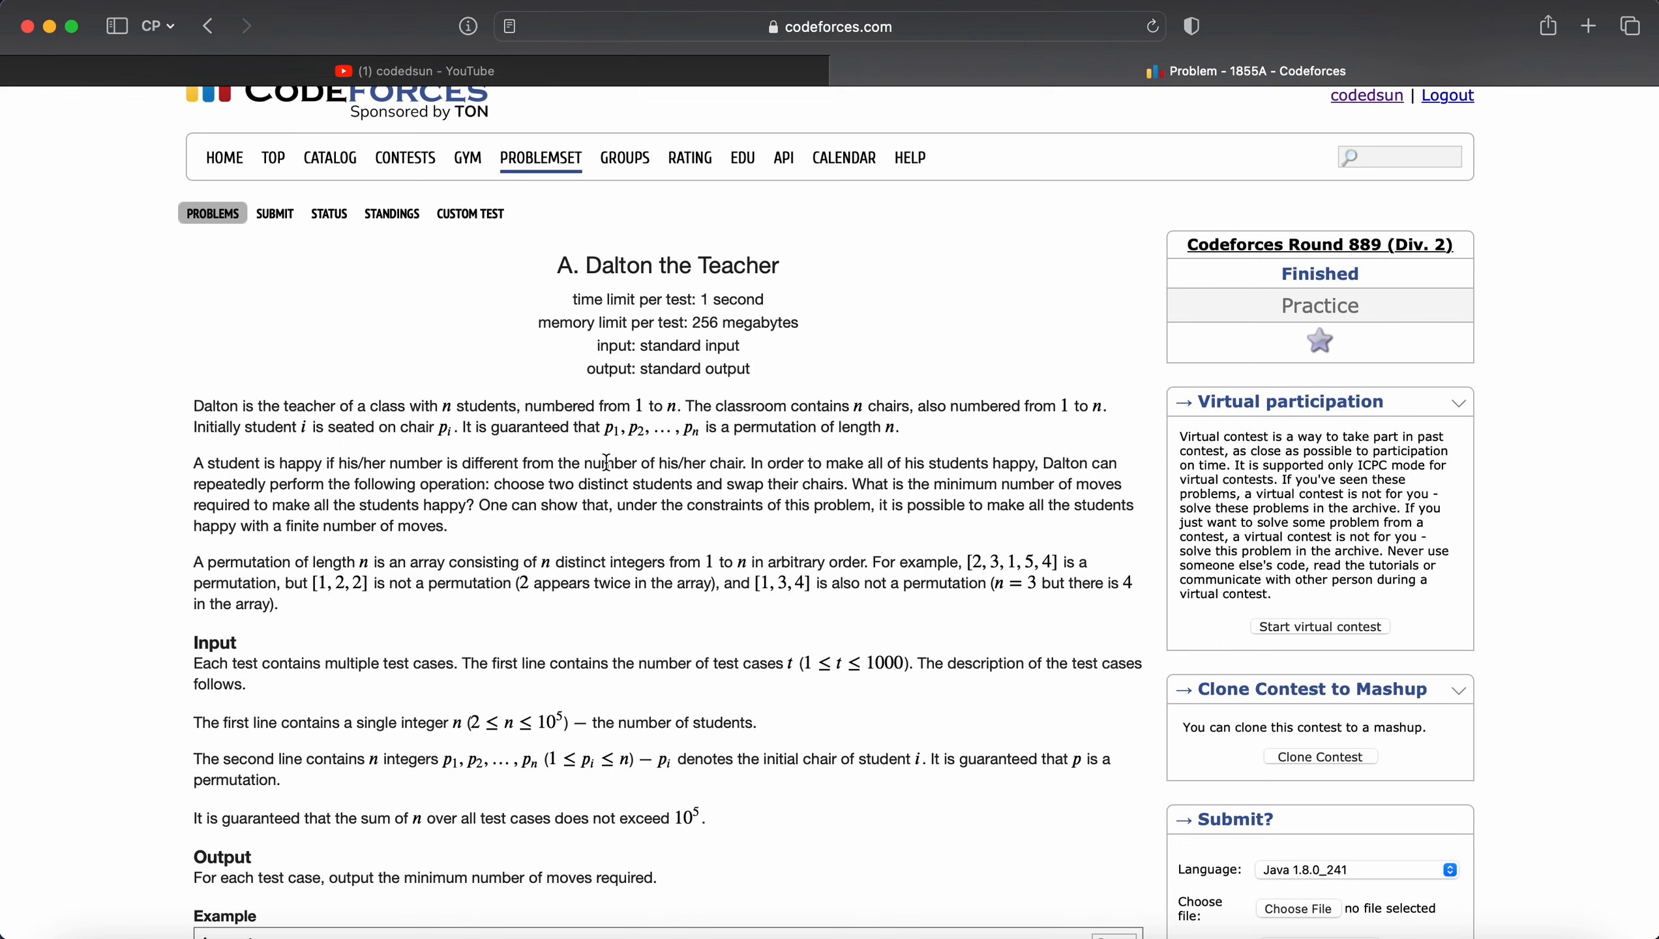
pyautogui.moveTo(873, 490)
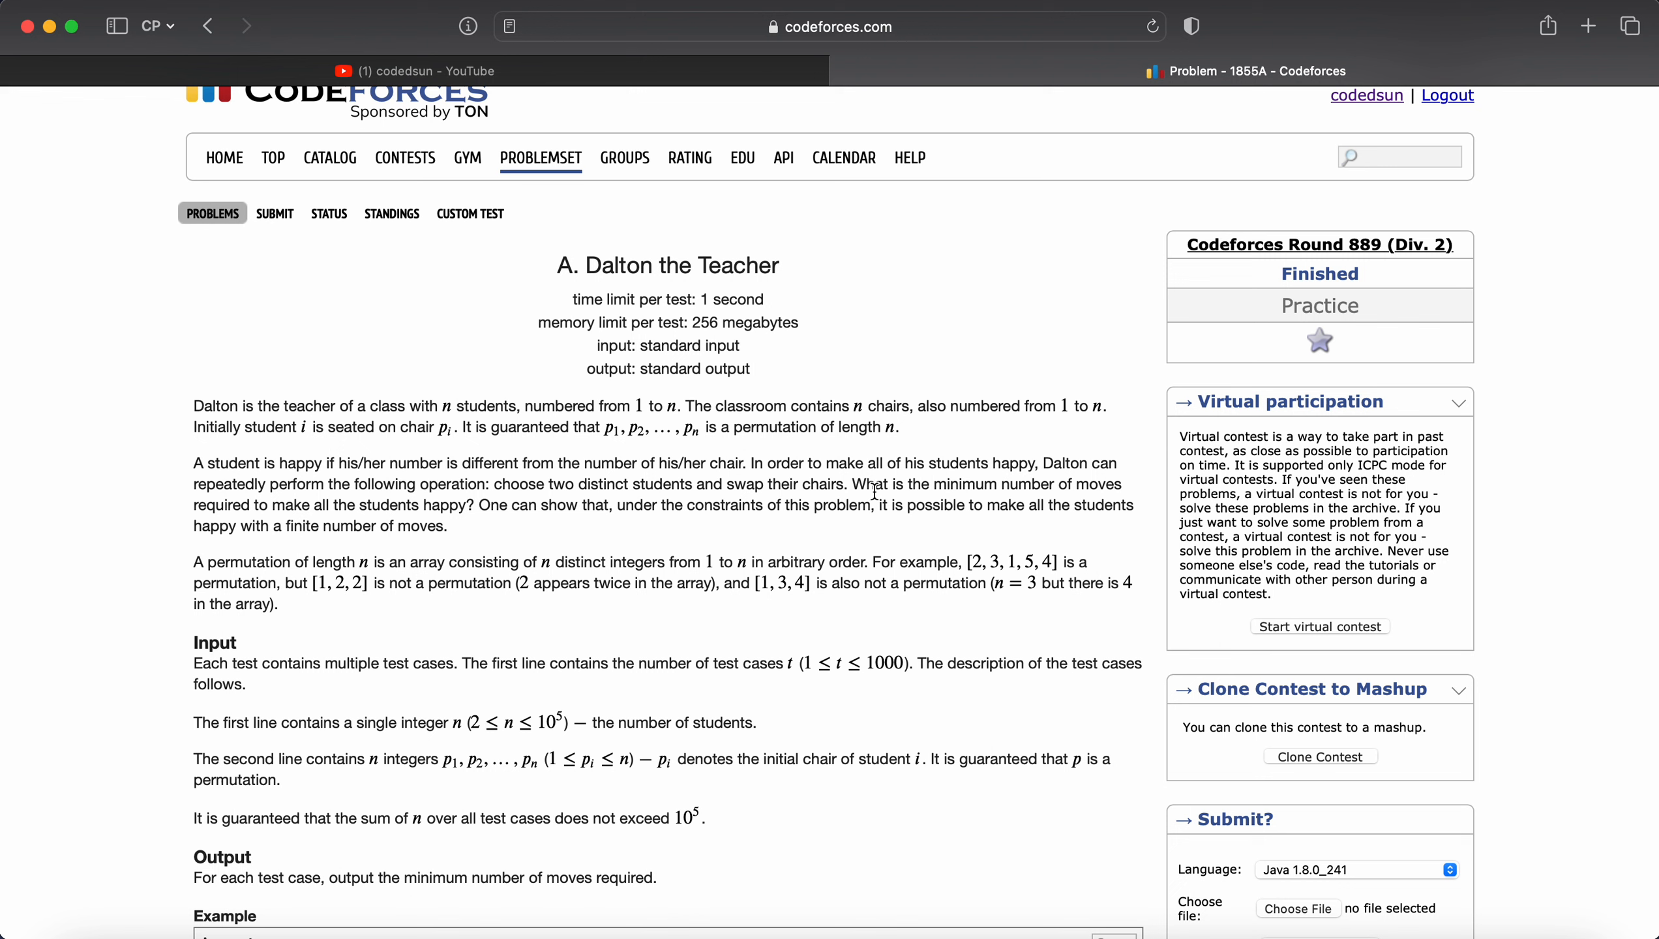
pyautogui.moveTo(1021, 490)
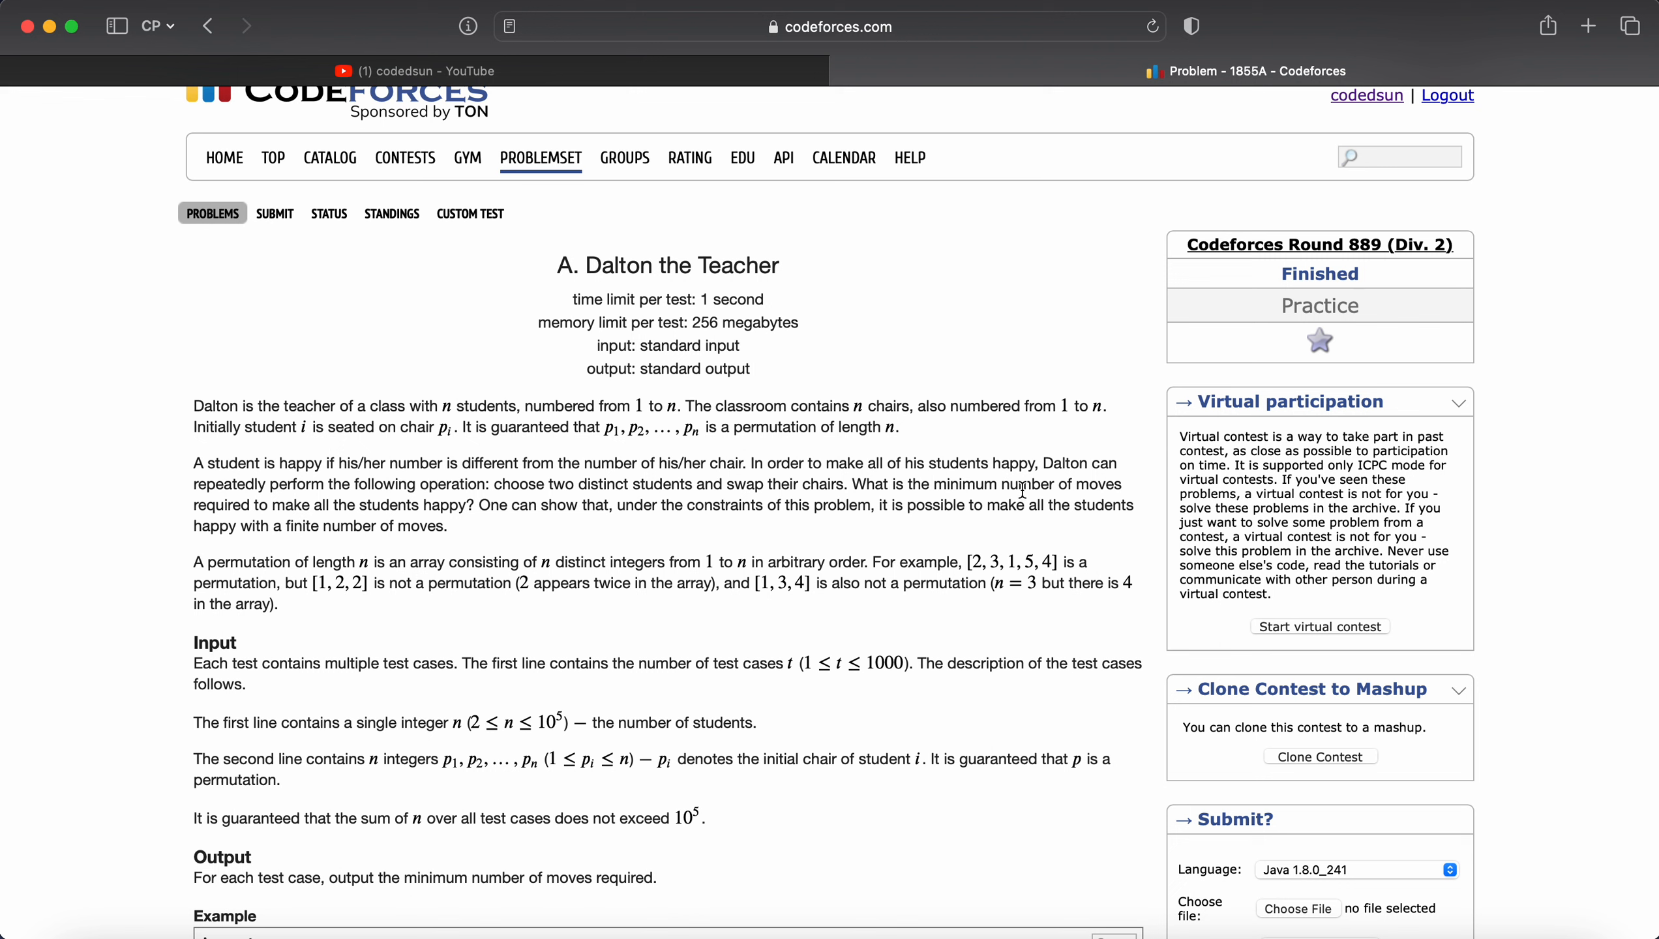
pyautogui.moveTo(524, 541)
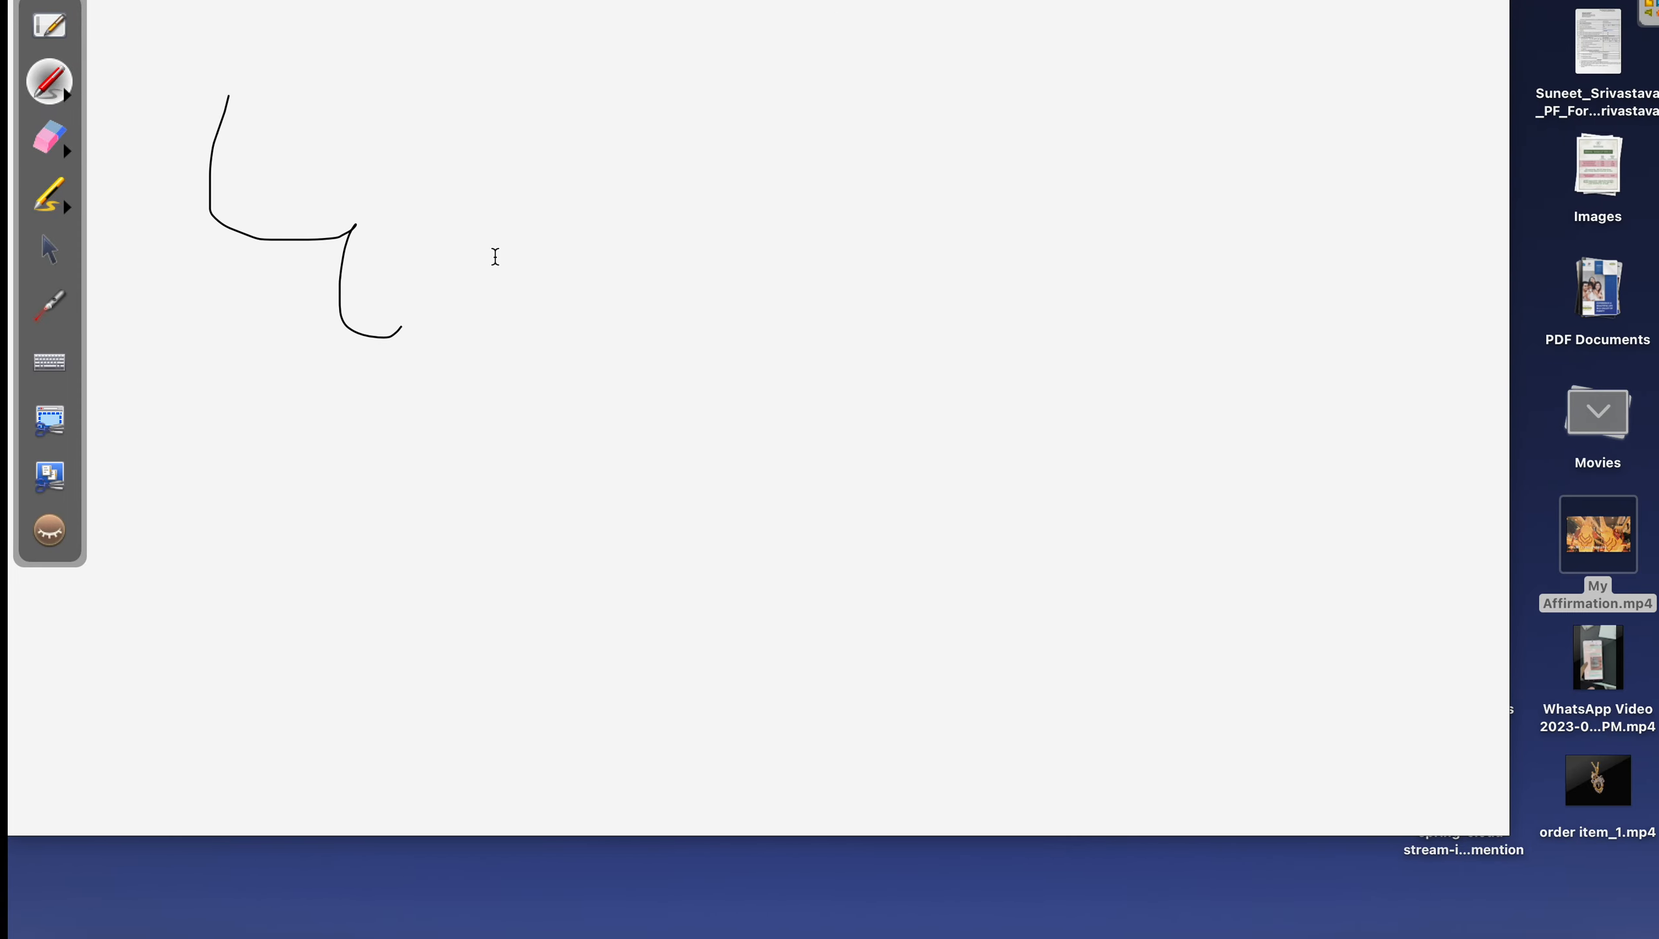
# Sketch chairs 1 2 3 with students above, swap arcs, and resulting order 2 3 1
pyautogui.moveTo(728, 169); pyautogui.dragTo(831, 270)
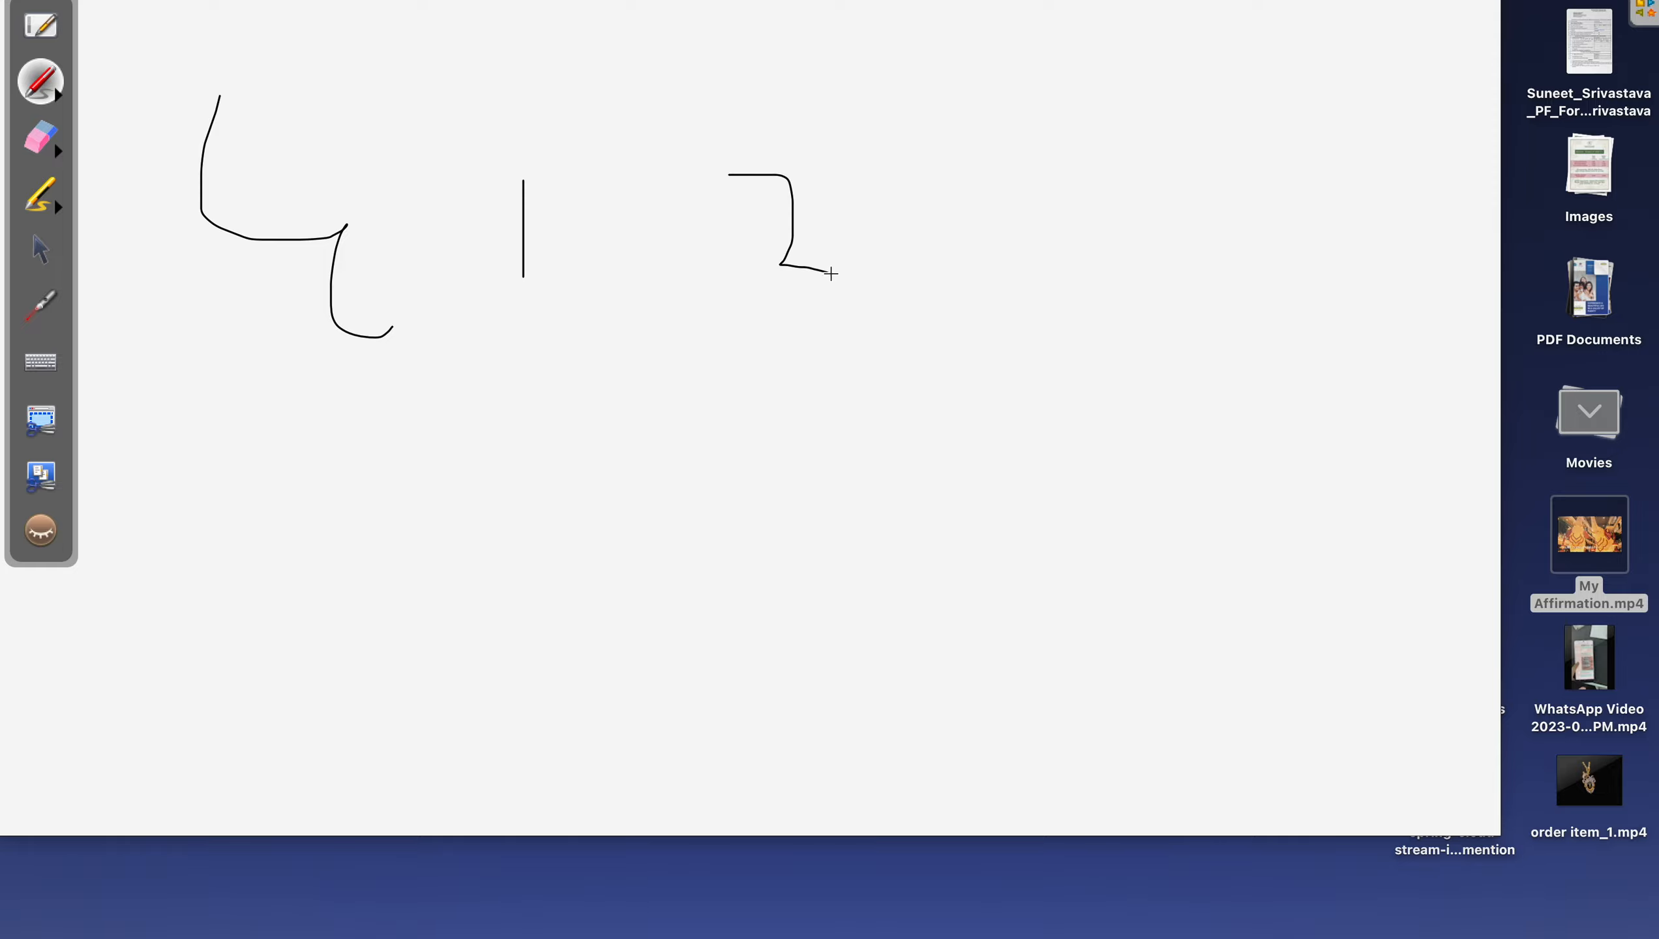
pyautogui.moveTo(1037, 90); pyautogui.dragTo(1128, 254)
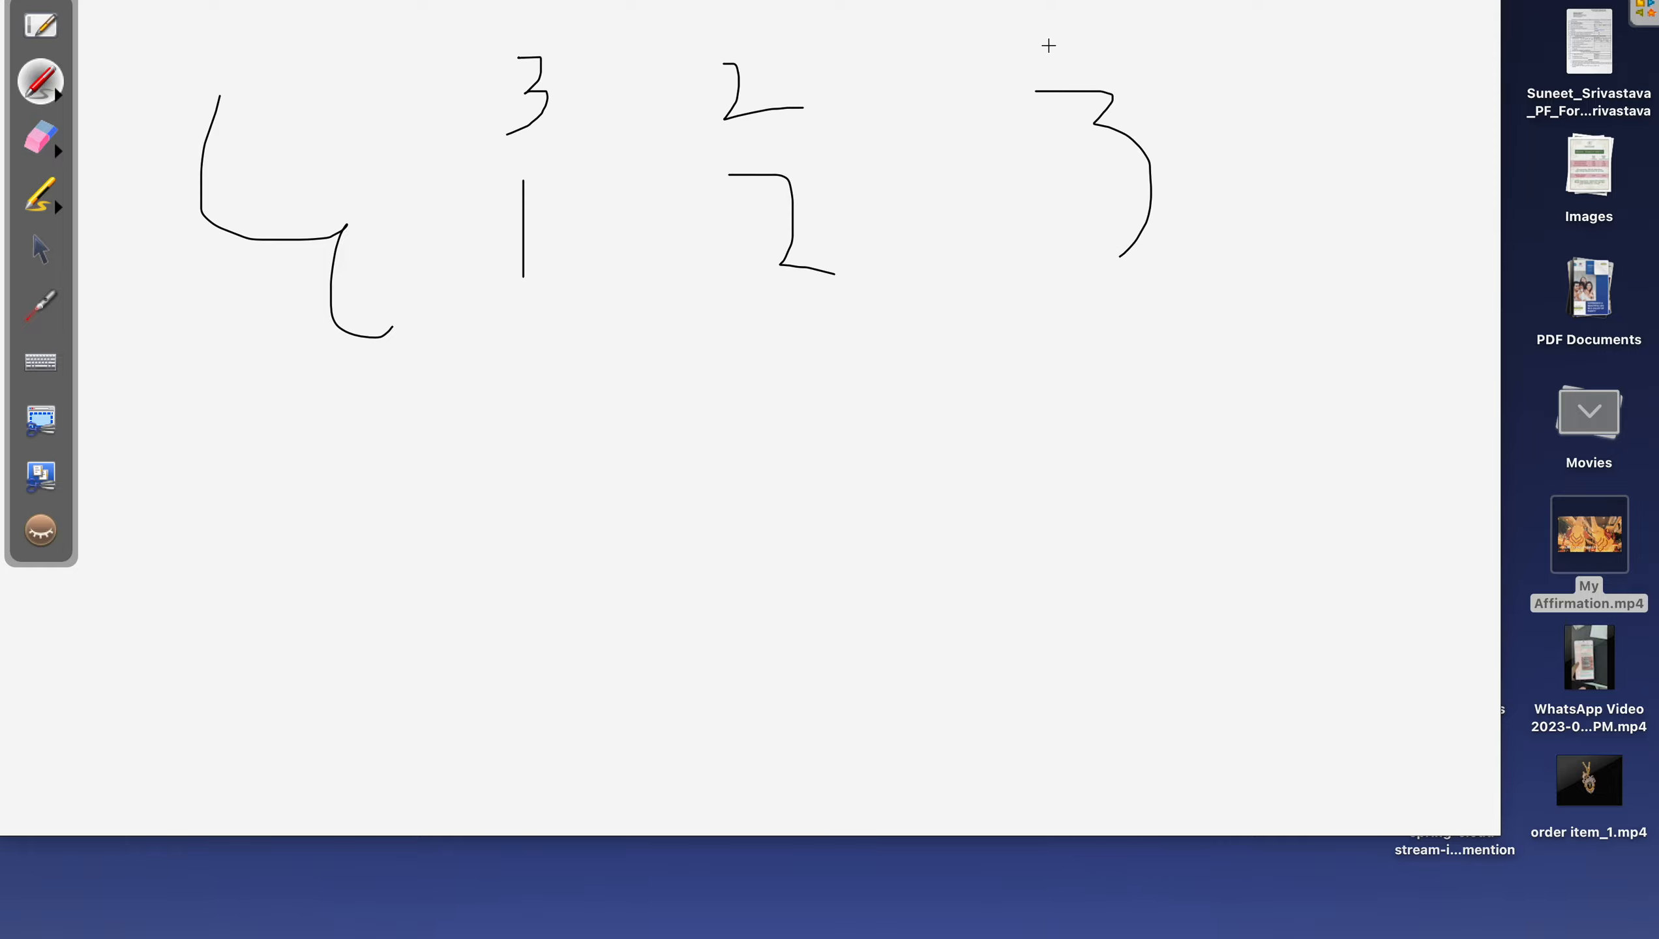
pyautogui.moveTo(508, 166); pyautogui.dragTo(1072, 165)
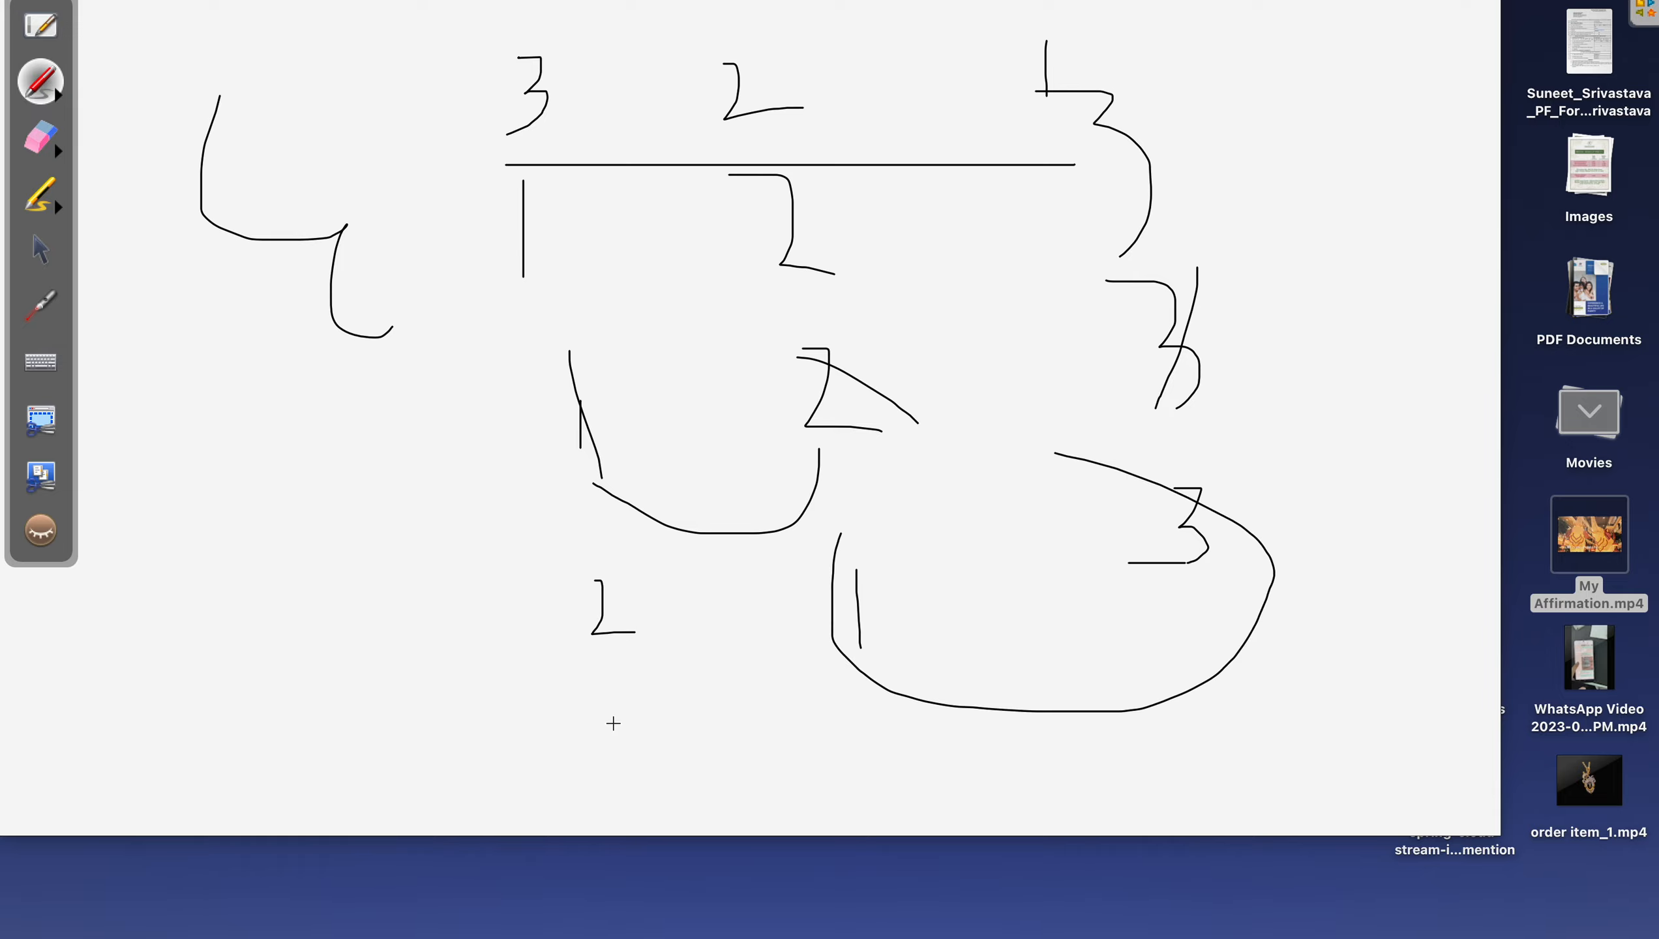
pyautogui.moveTo(634, 730); pyautogui.dragTo(921, 783)
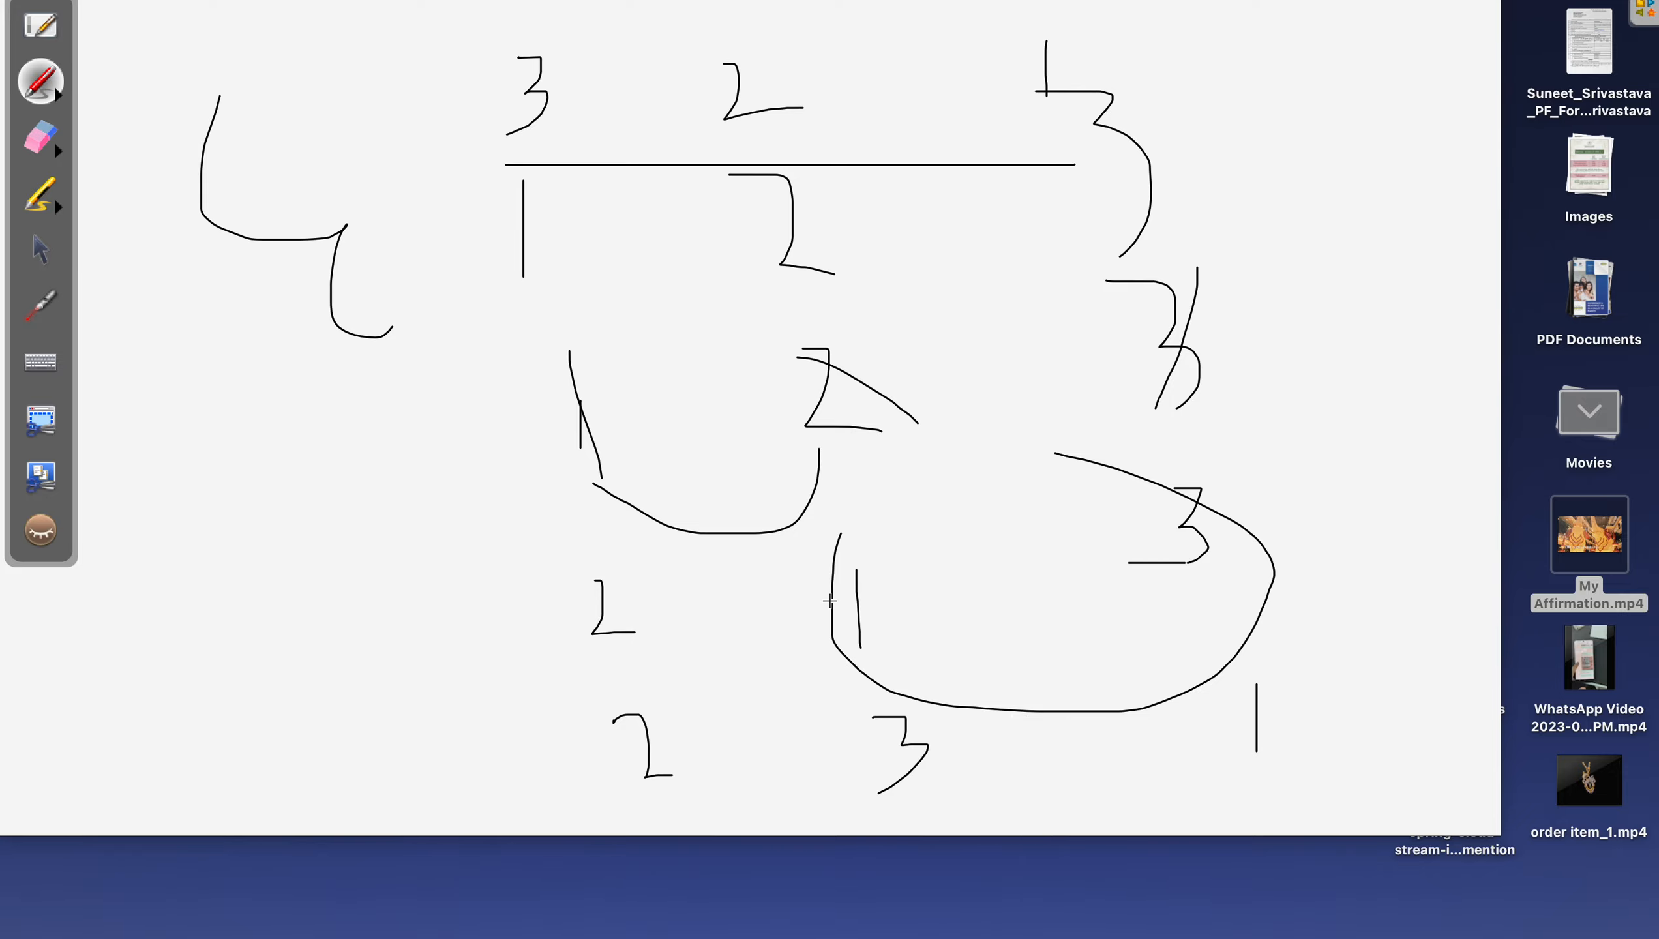
pyautogui.moveTo(816, 494)
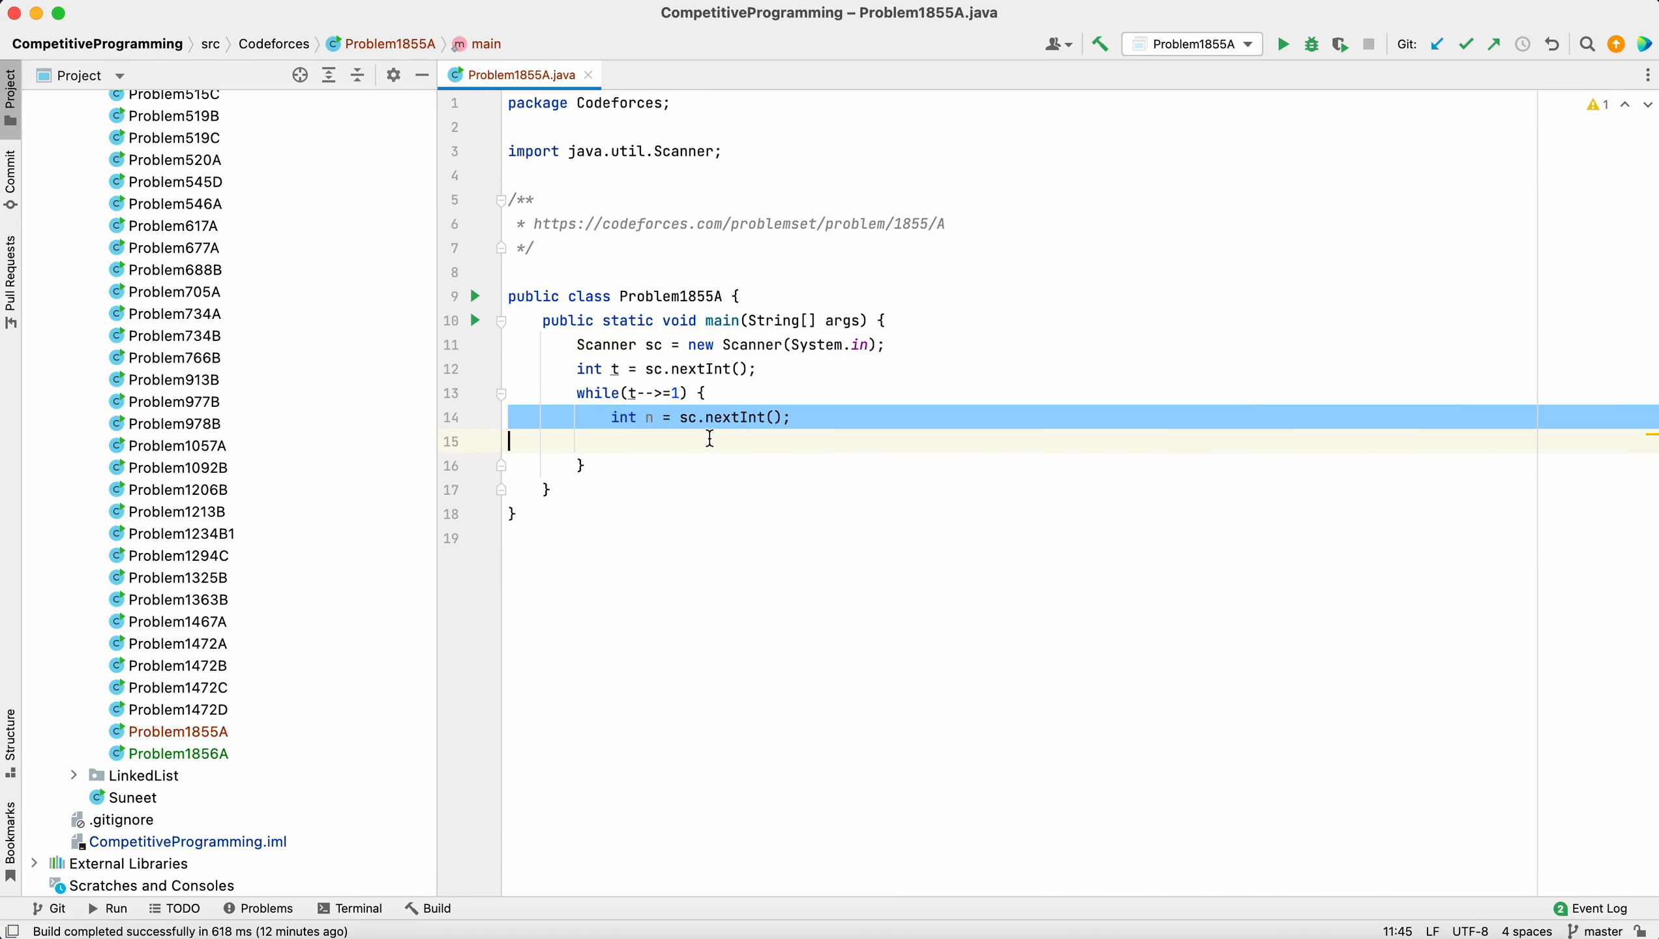
# Declare int seats[] = new int[n]; inside the while loop
pyautogui.write('int')
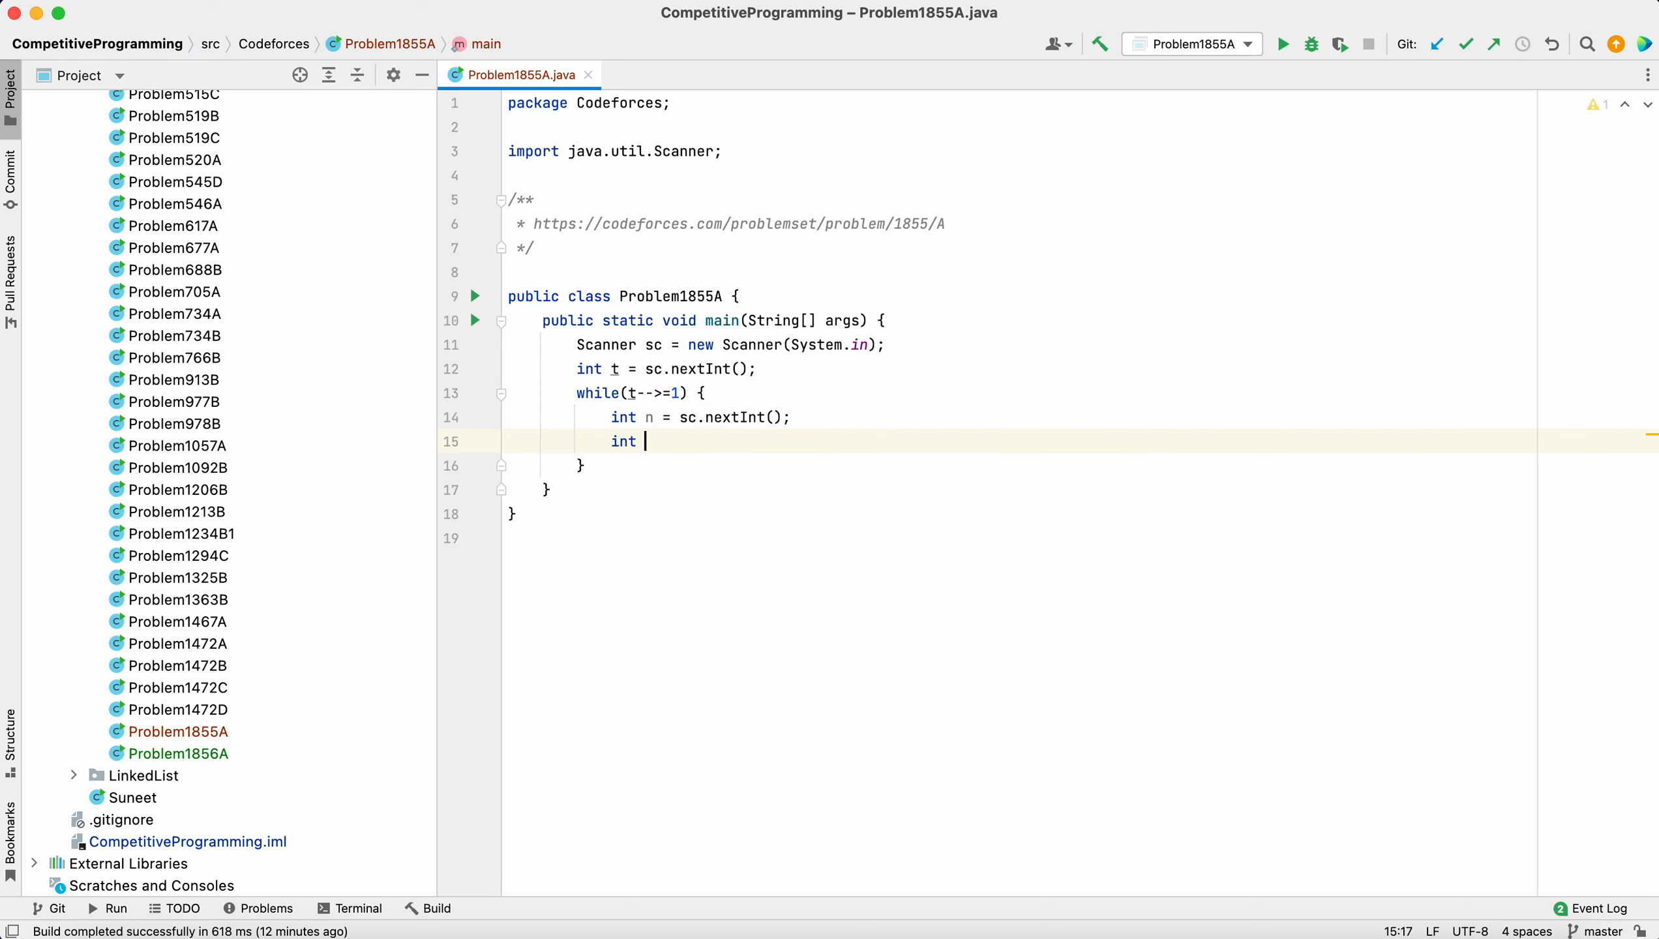
pyautogui.write('seats')
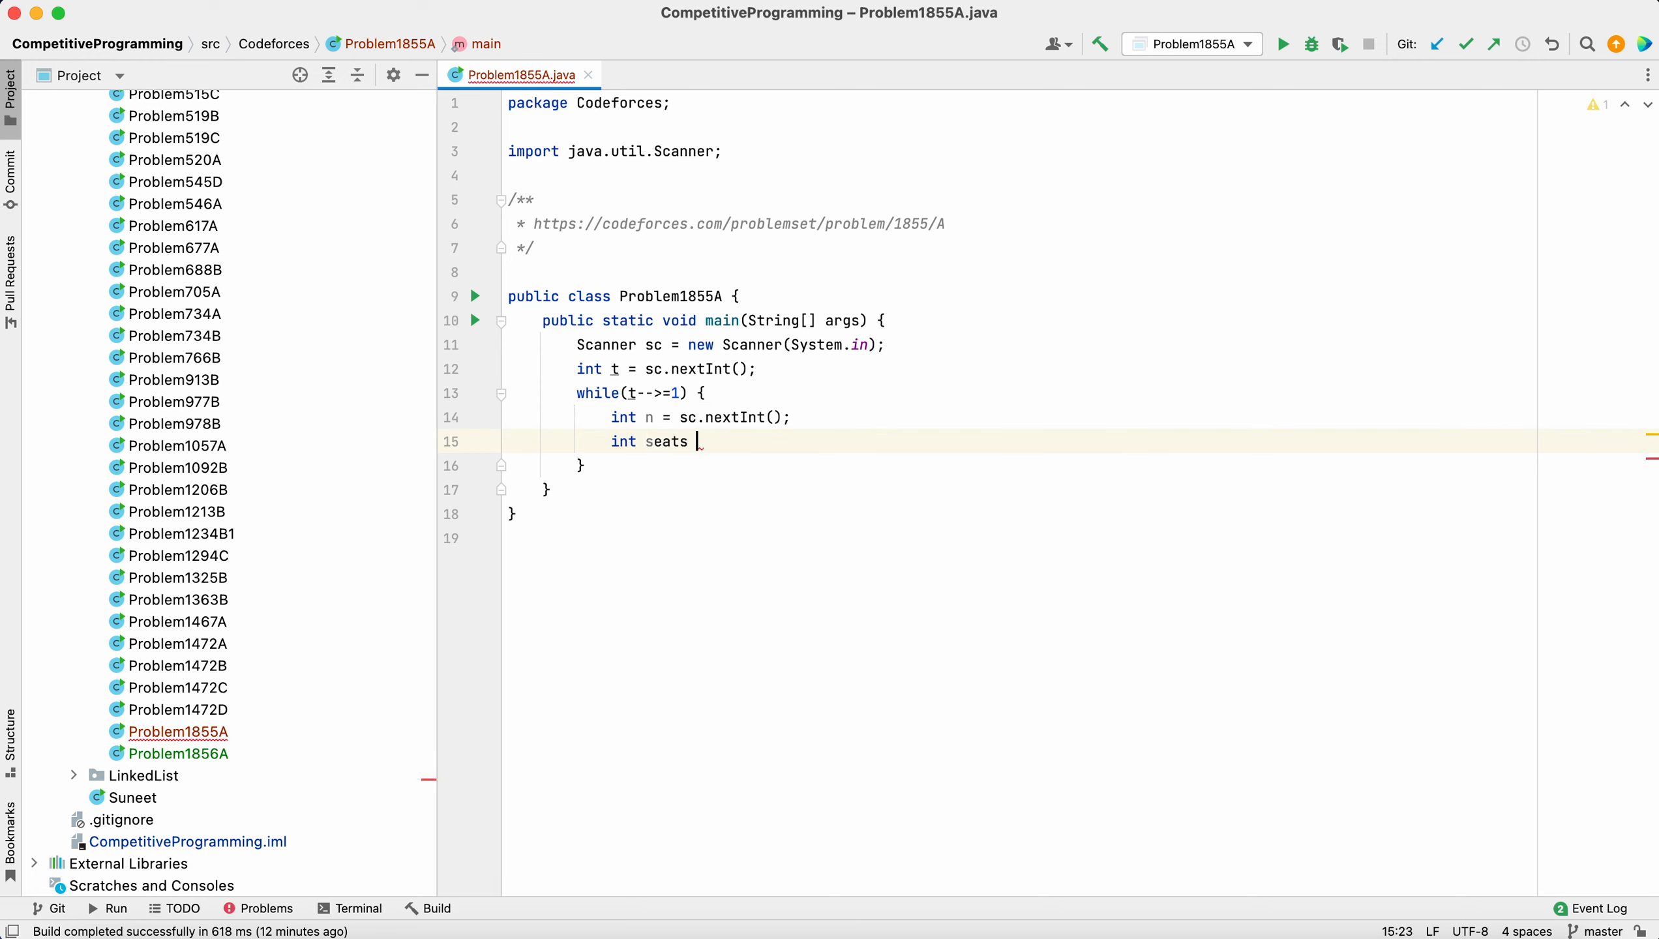
pyautogui.write('[]')
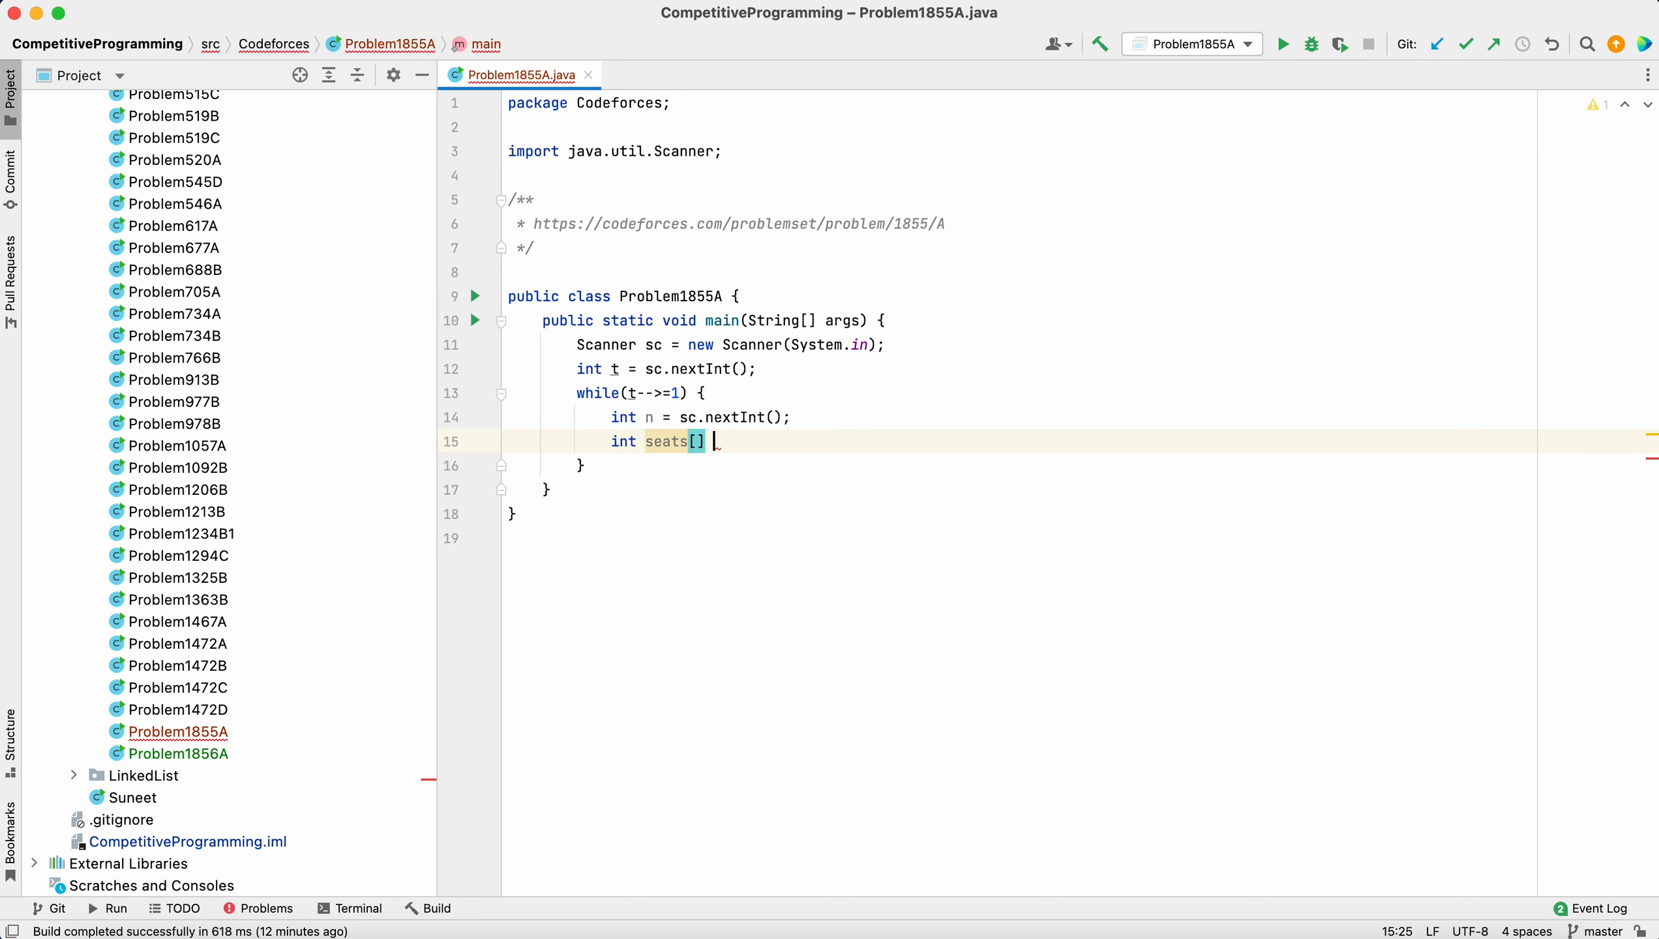
pyautogui.write('= new int[n];')
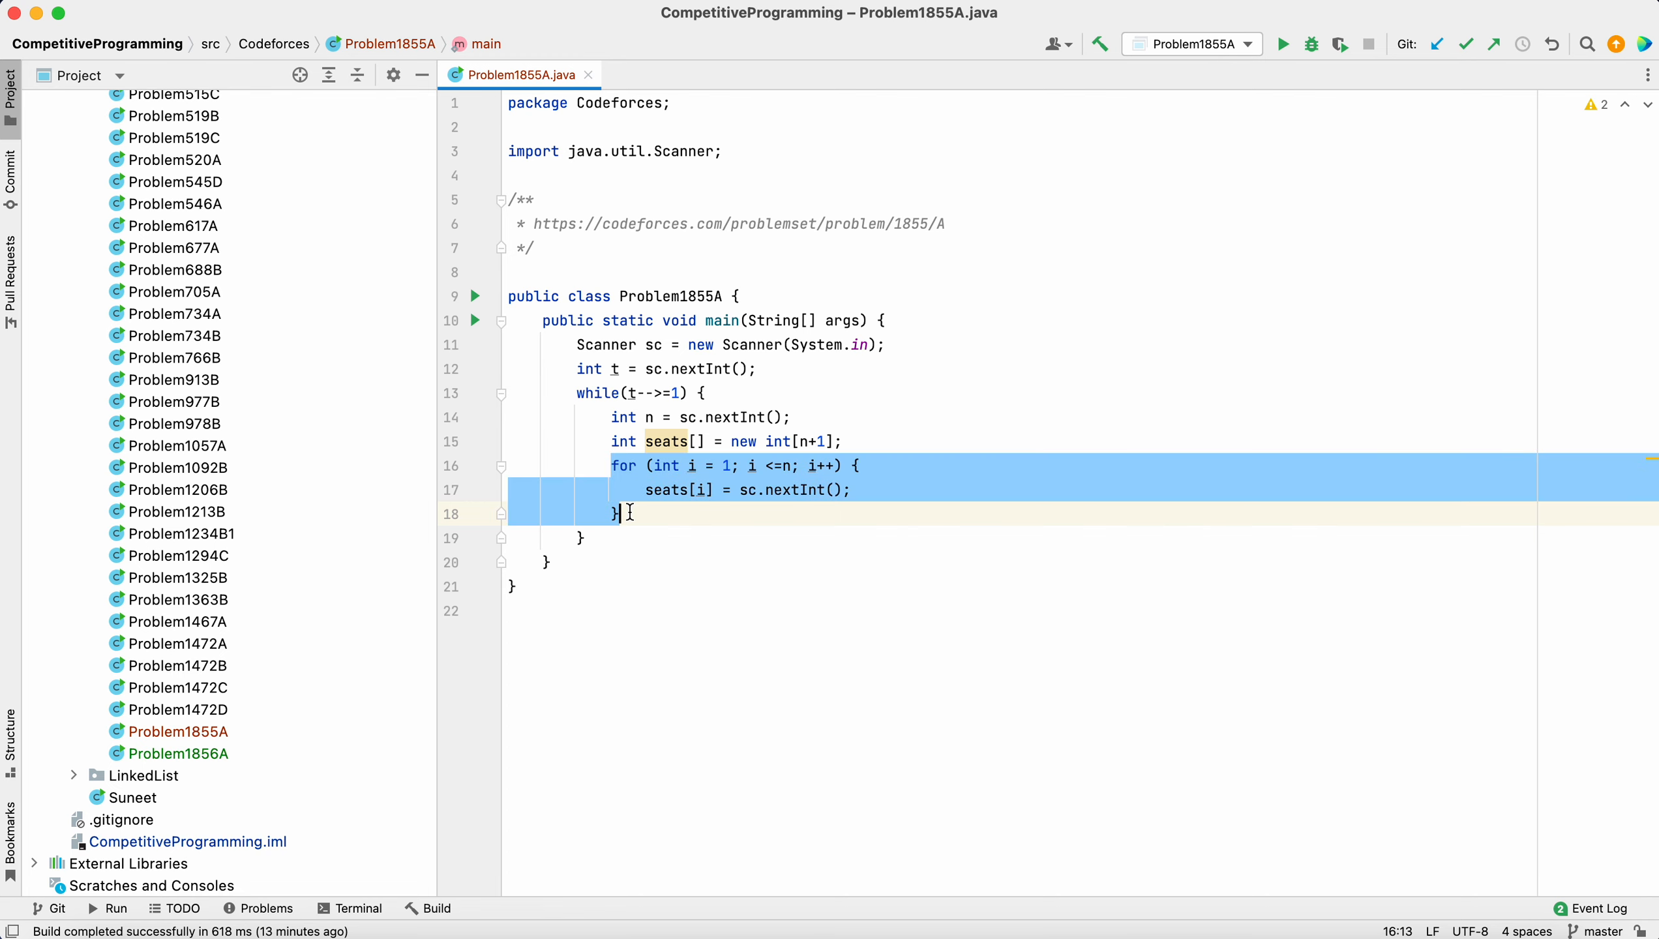
# Add double count = 0 and an if (i == seats[i]) check to count fixed seats
pyautogui.write('do')
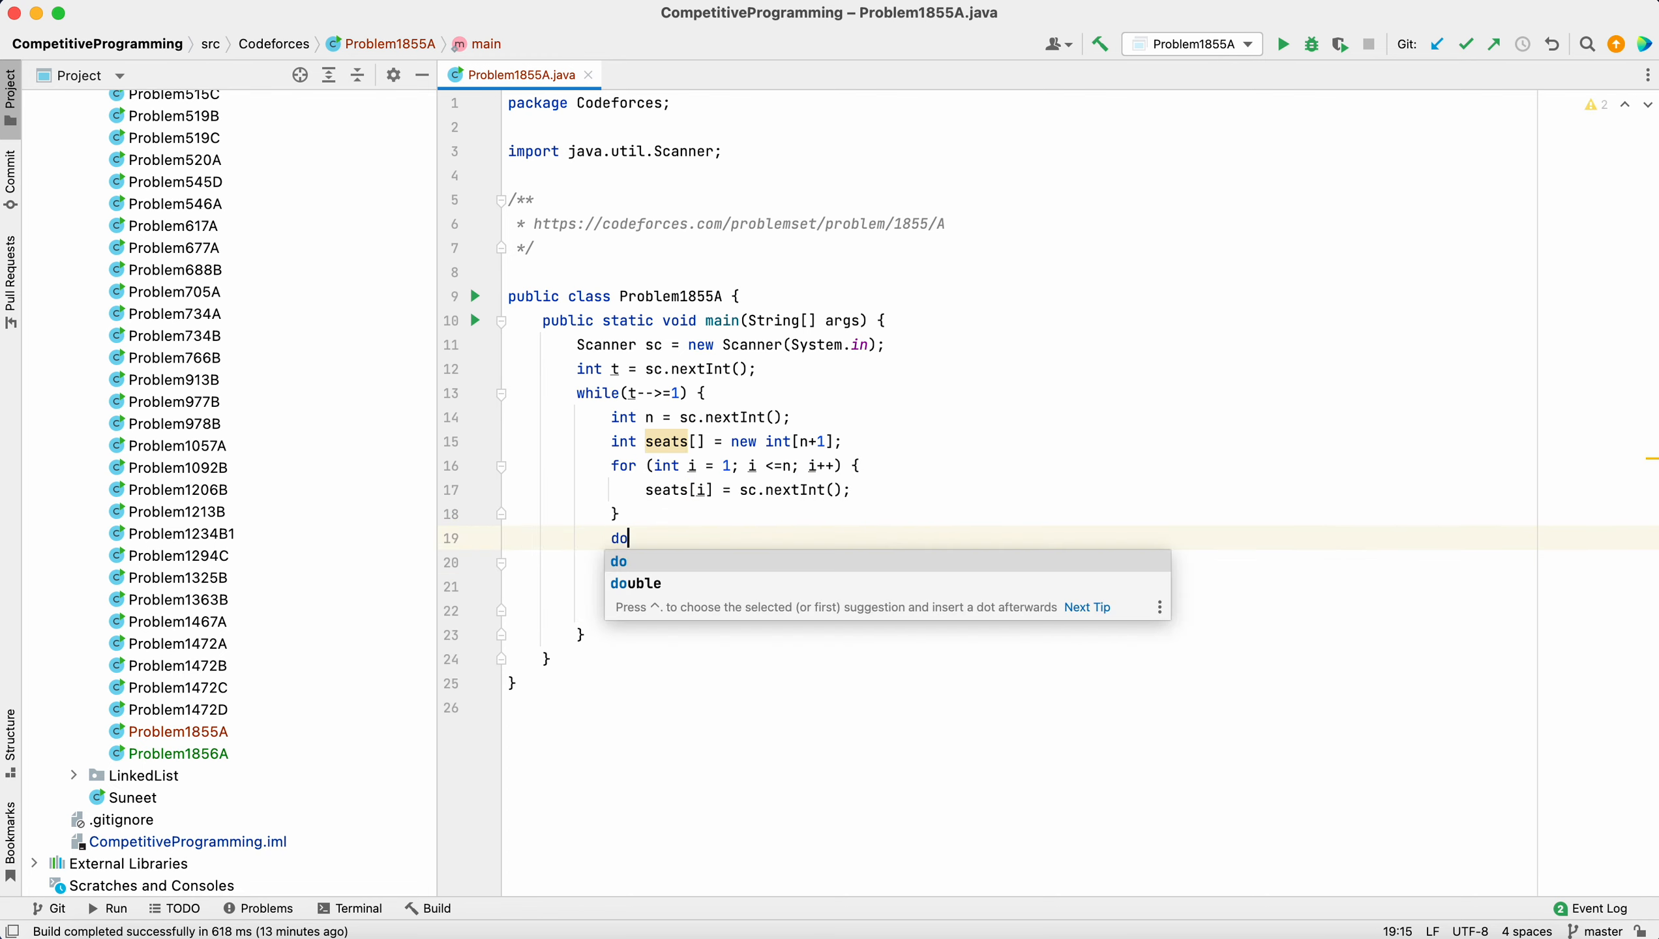
pyautogui.write('uble count = 0;')
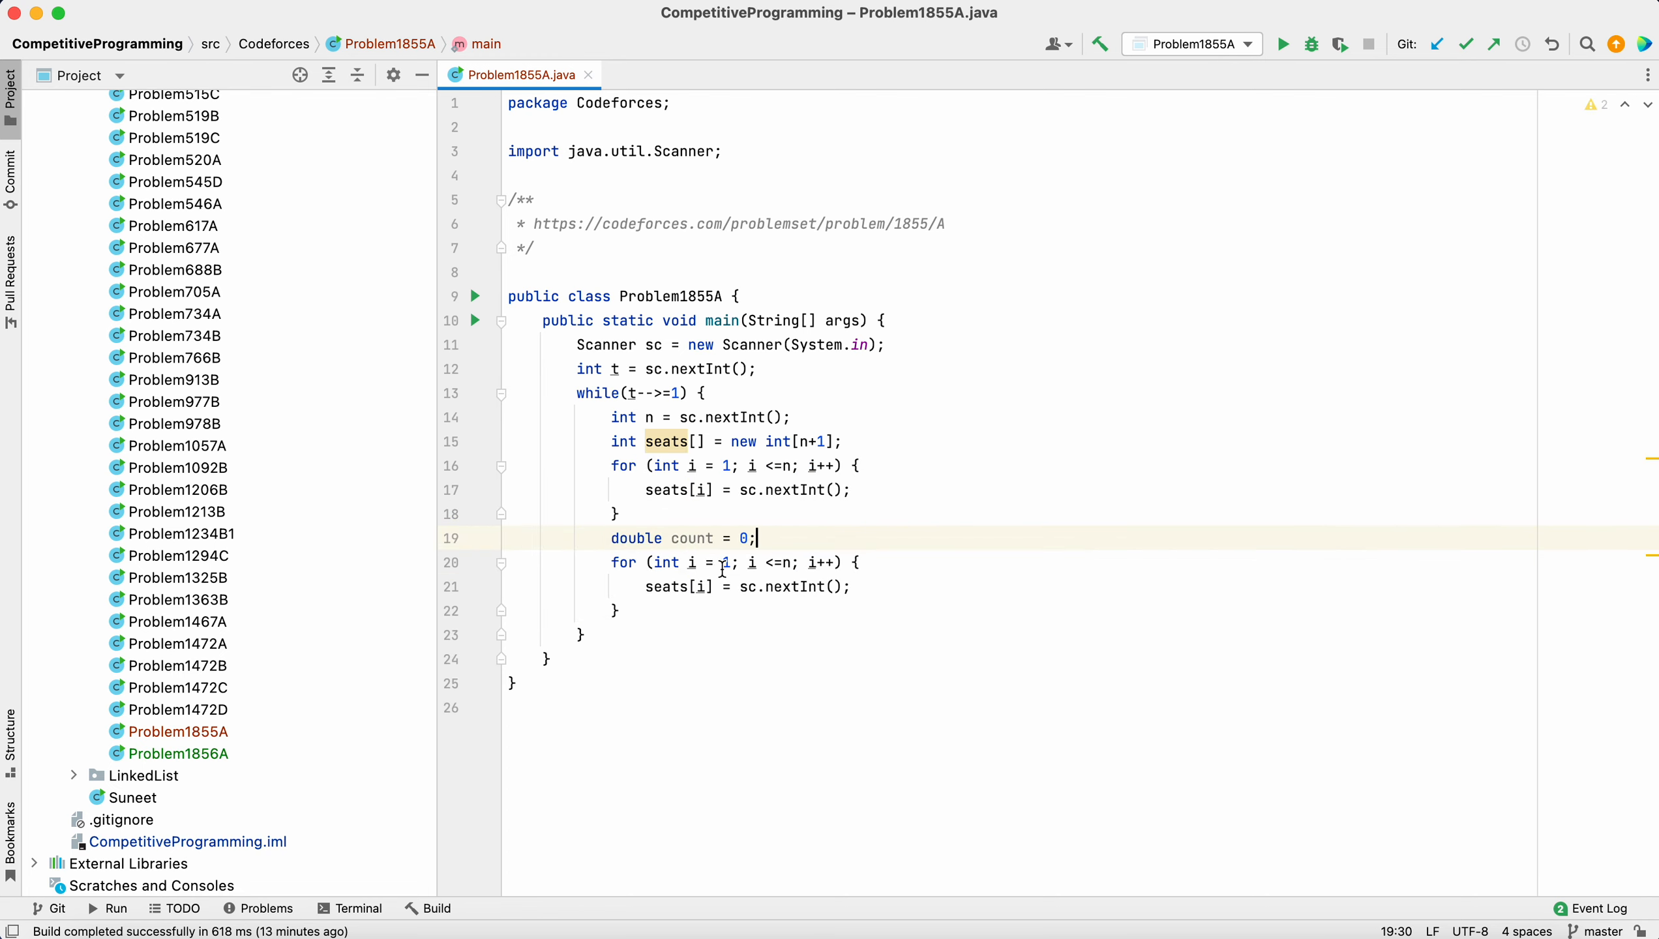
pyautogui.write('if (')
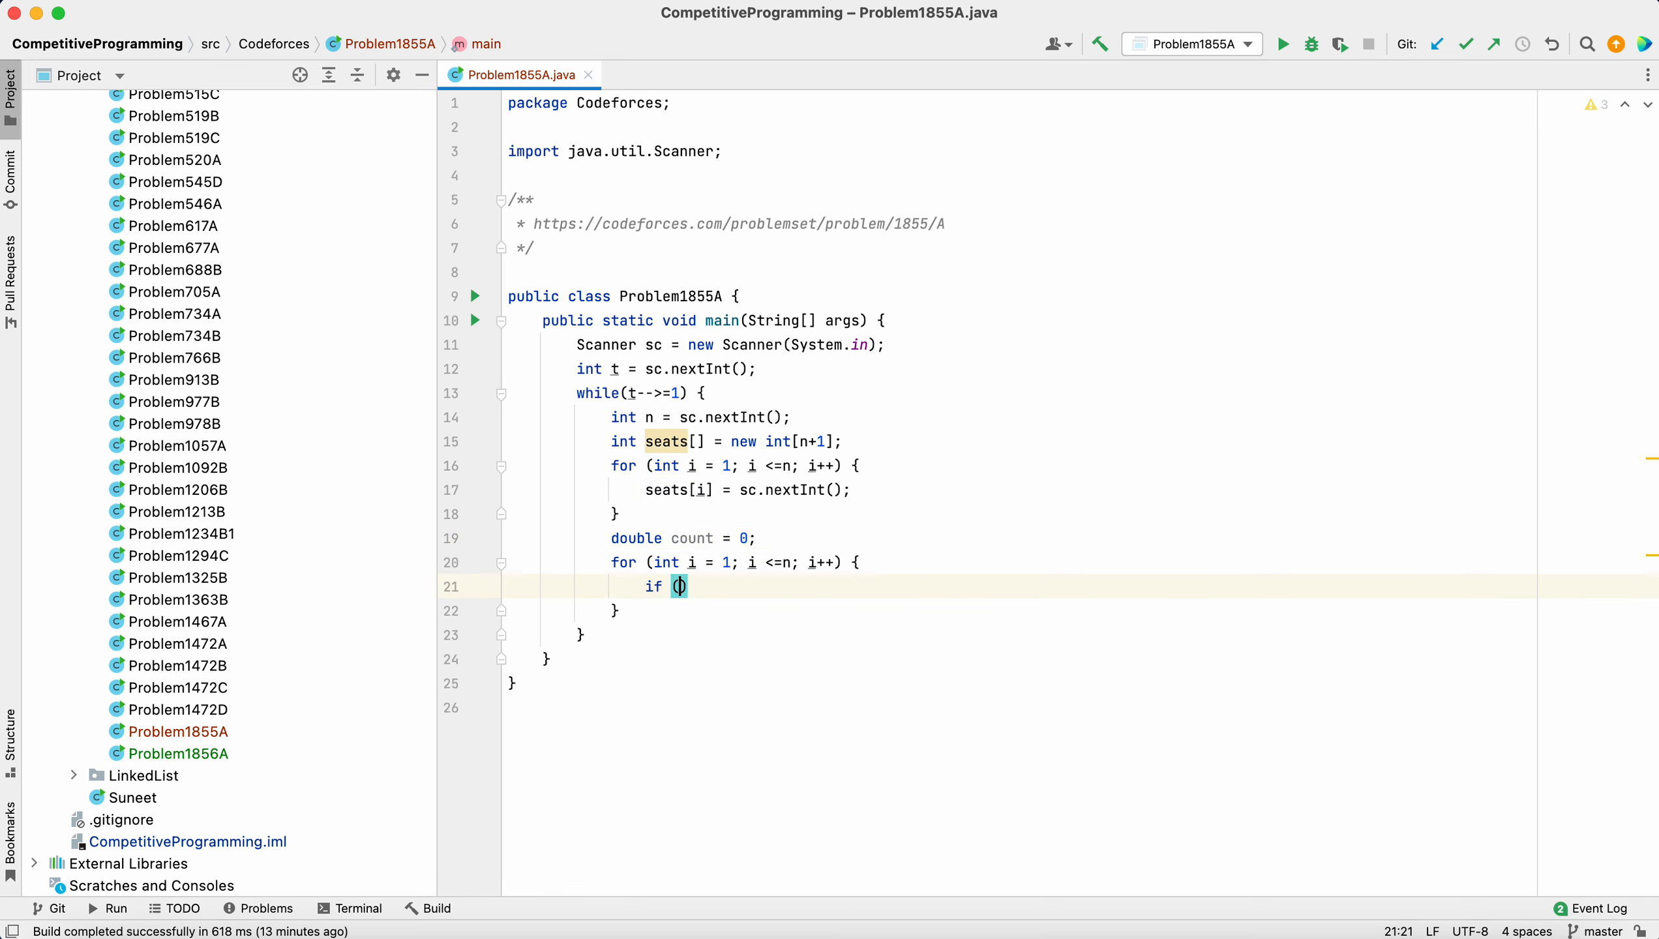
pyautogui.write('i == seats[i')
pyautogui.write('count++;')
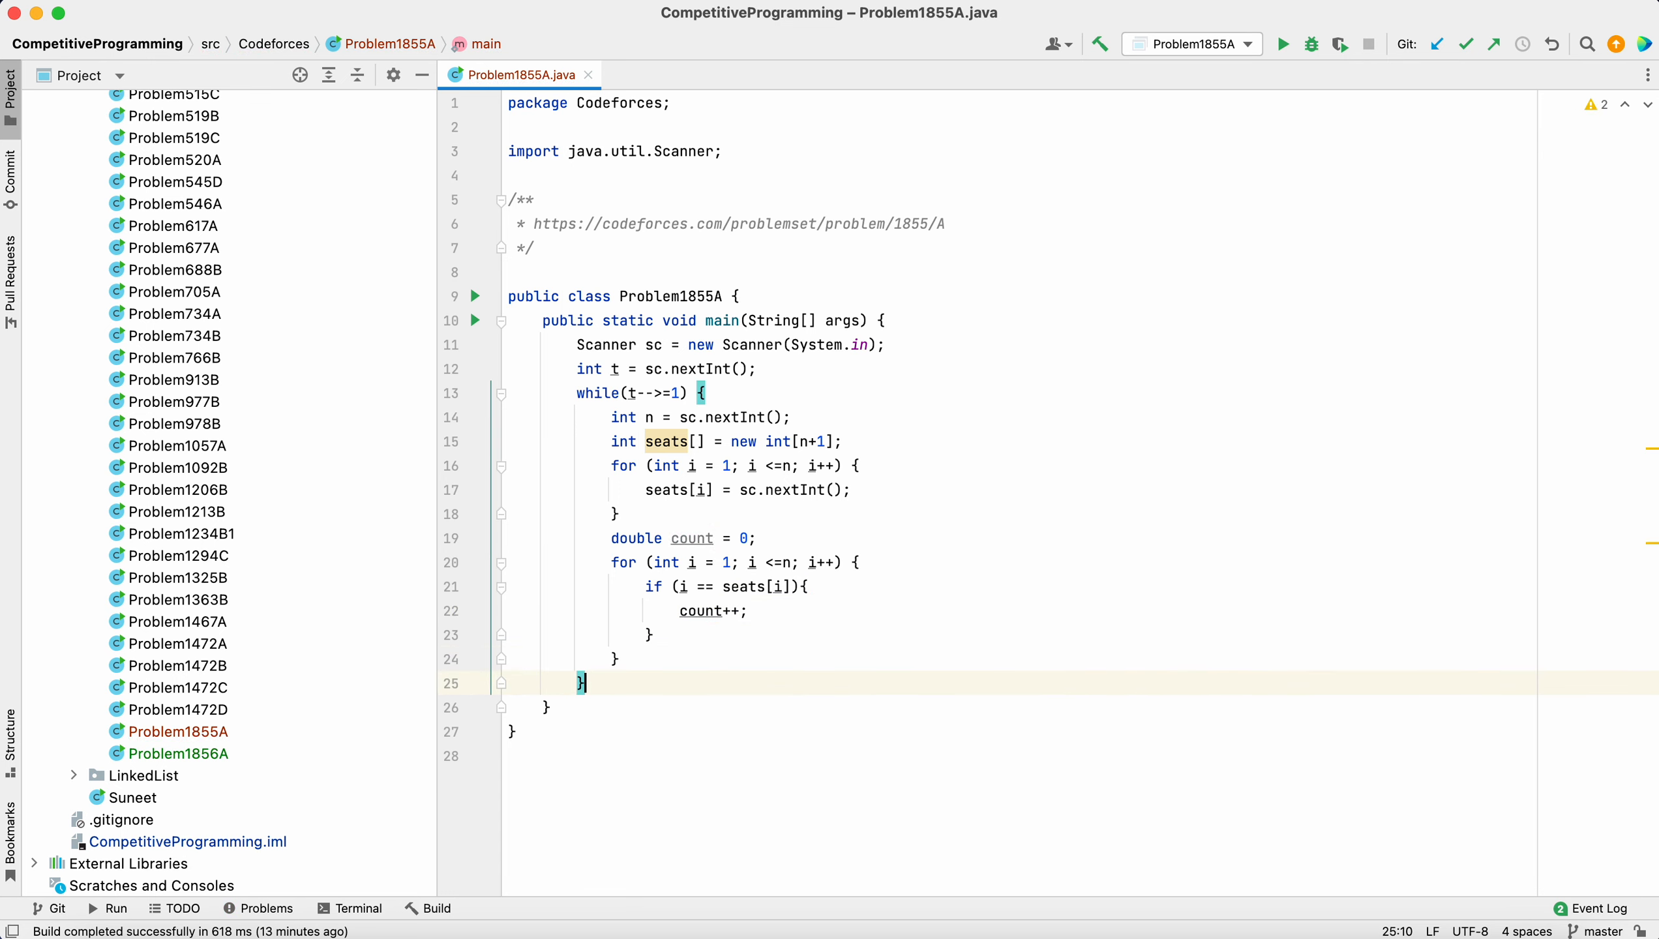
# Begin System.out.println((int)Math.ceil(co... to print the rounded-up count
pyautogui.write('System.out.println();')
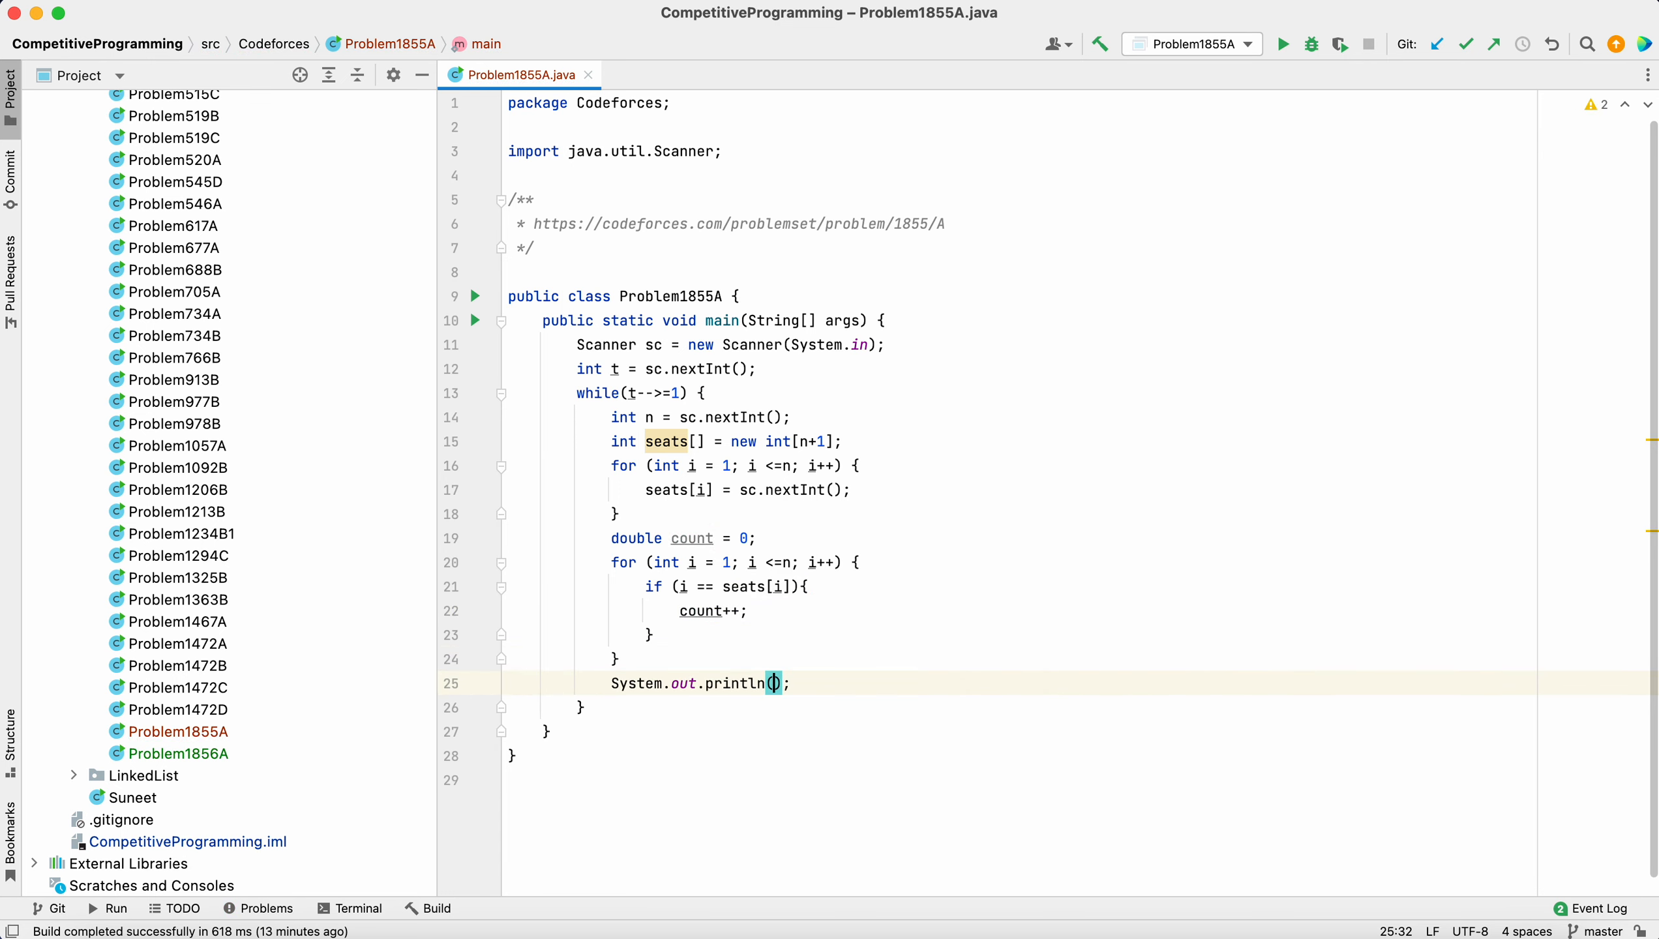
pyautogui.write('(int)Math')
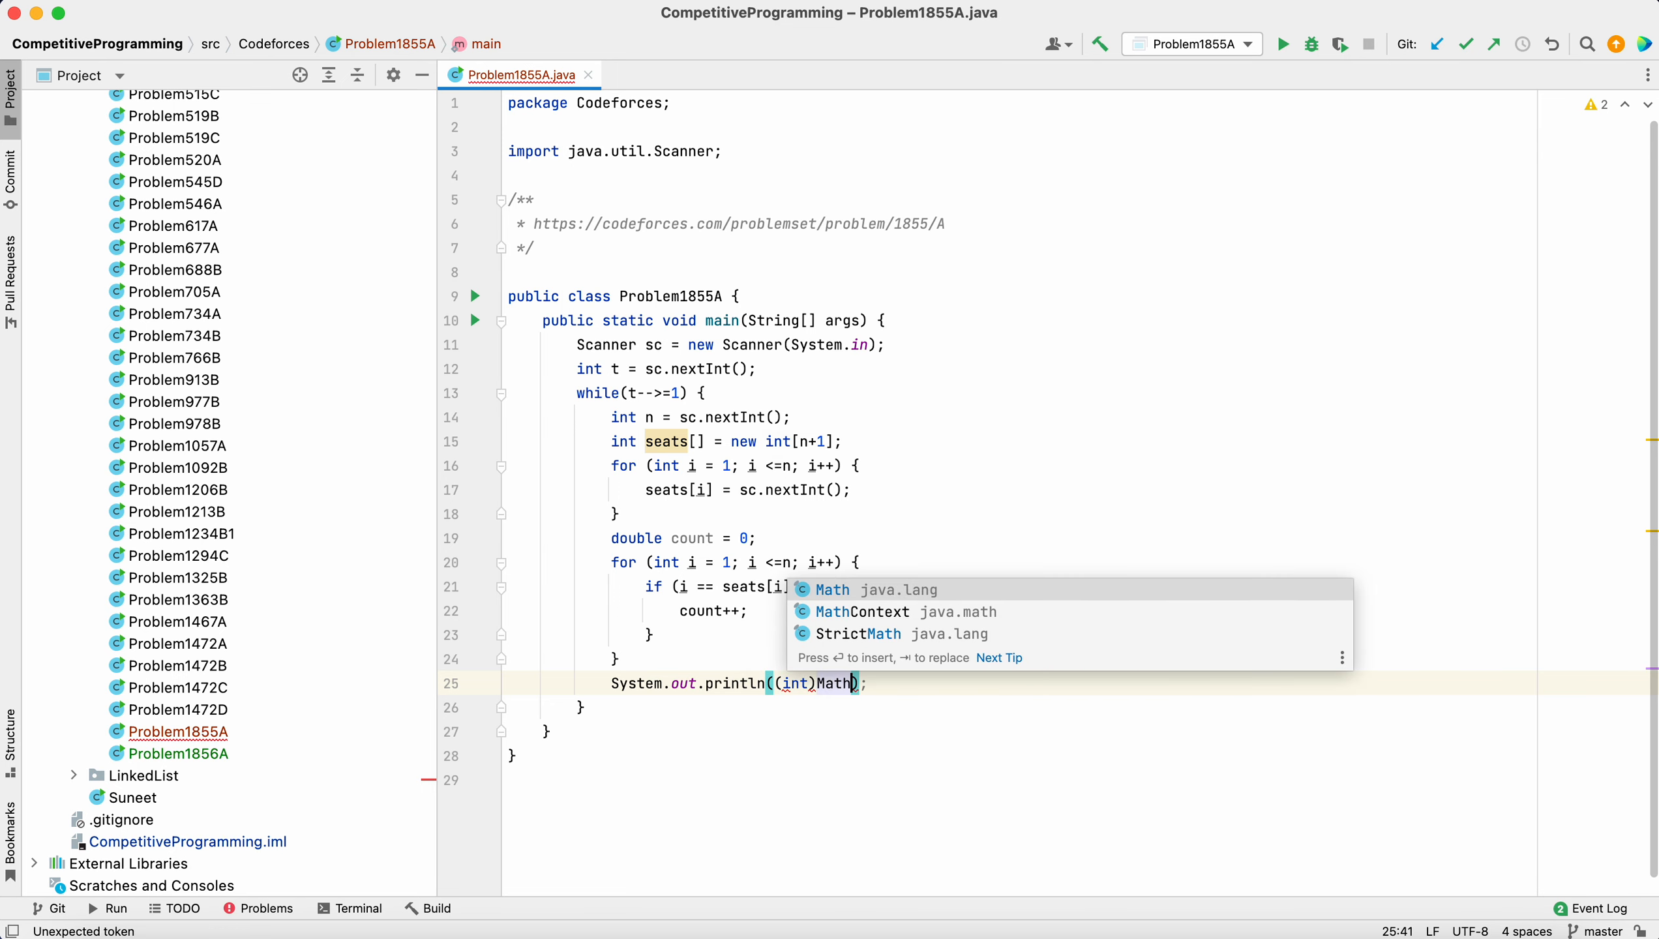
pyautogui.write('.ceil(co')
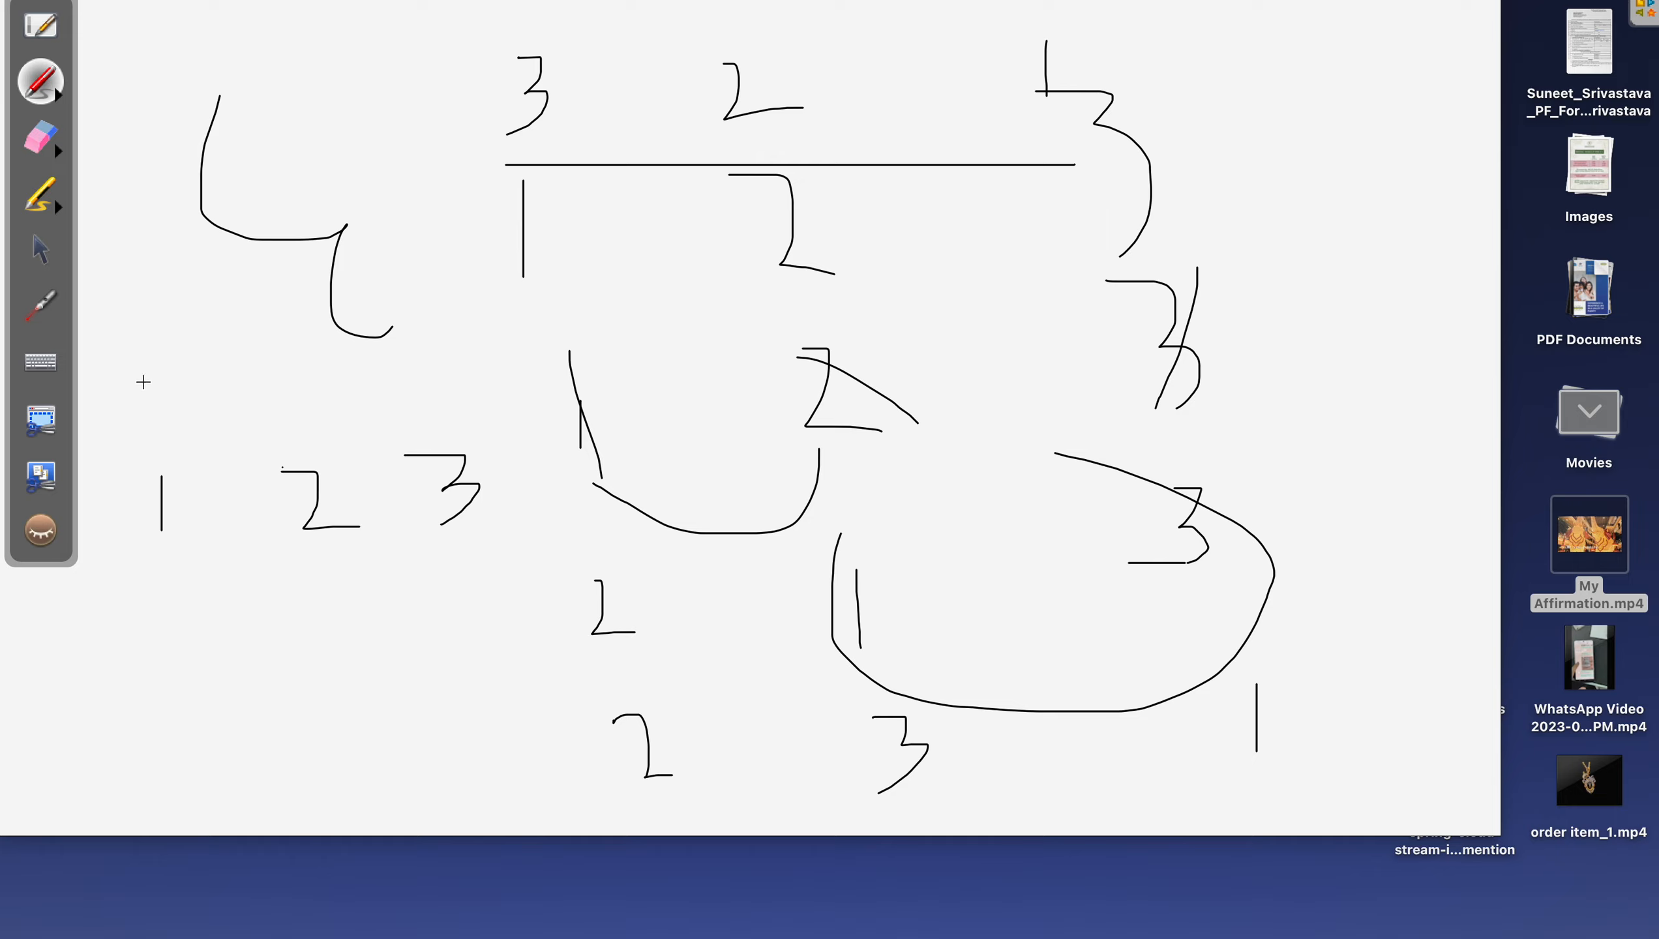
# Draw example 2 1 3 over 1 2 3, box the fixed pair, and write count/2
pyautogui.moveTo(302, 349); pyautogui.dragTo(299, 455)
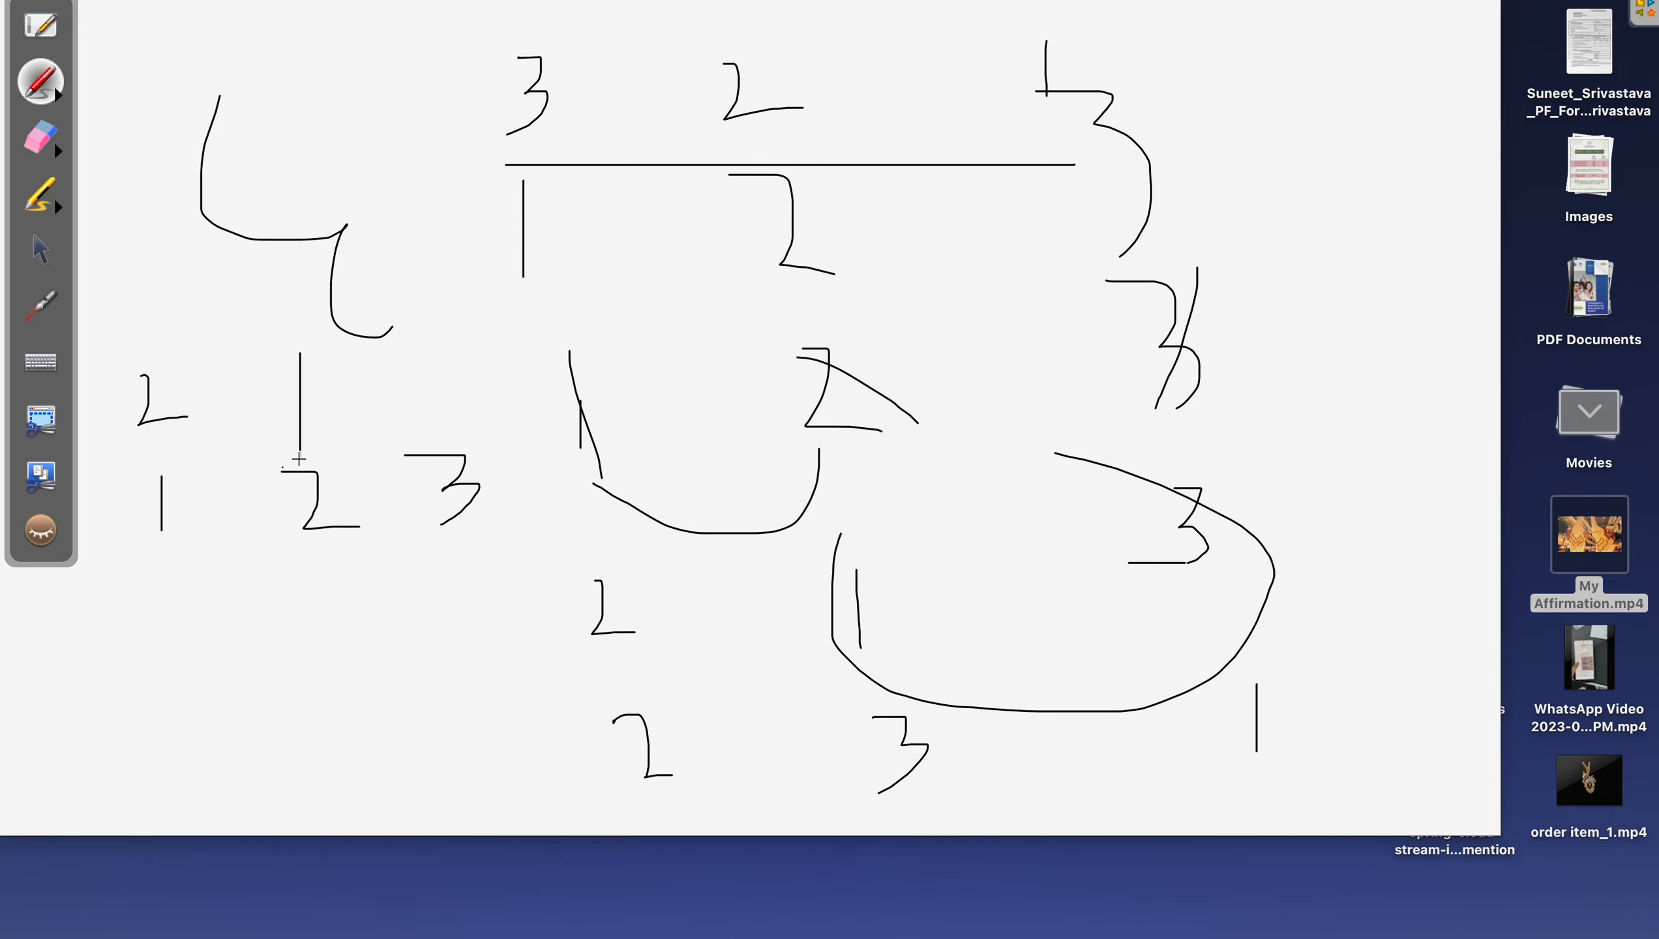
pyautogui.moveTo(402, 357); pyautogui.dragTo(450, 346)
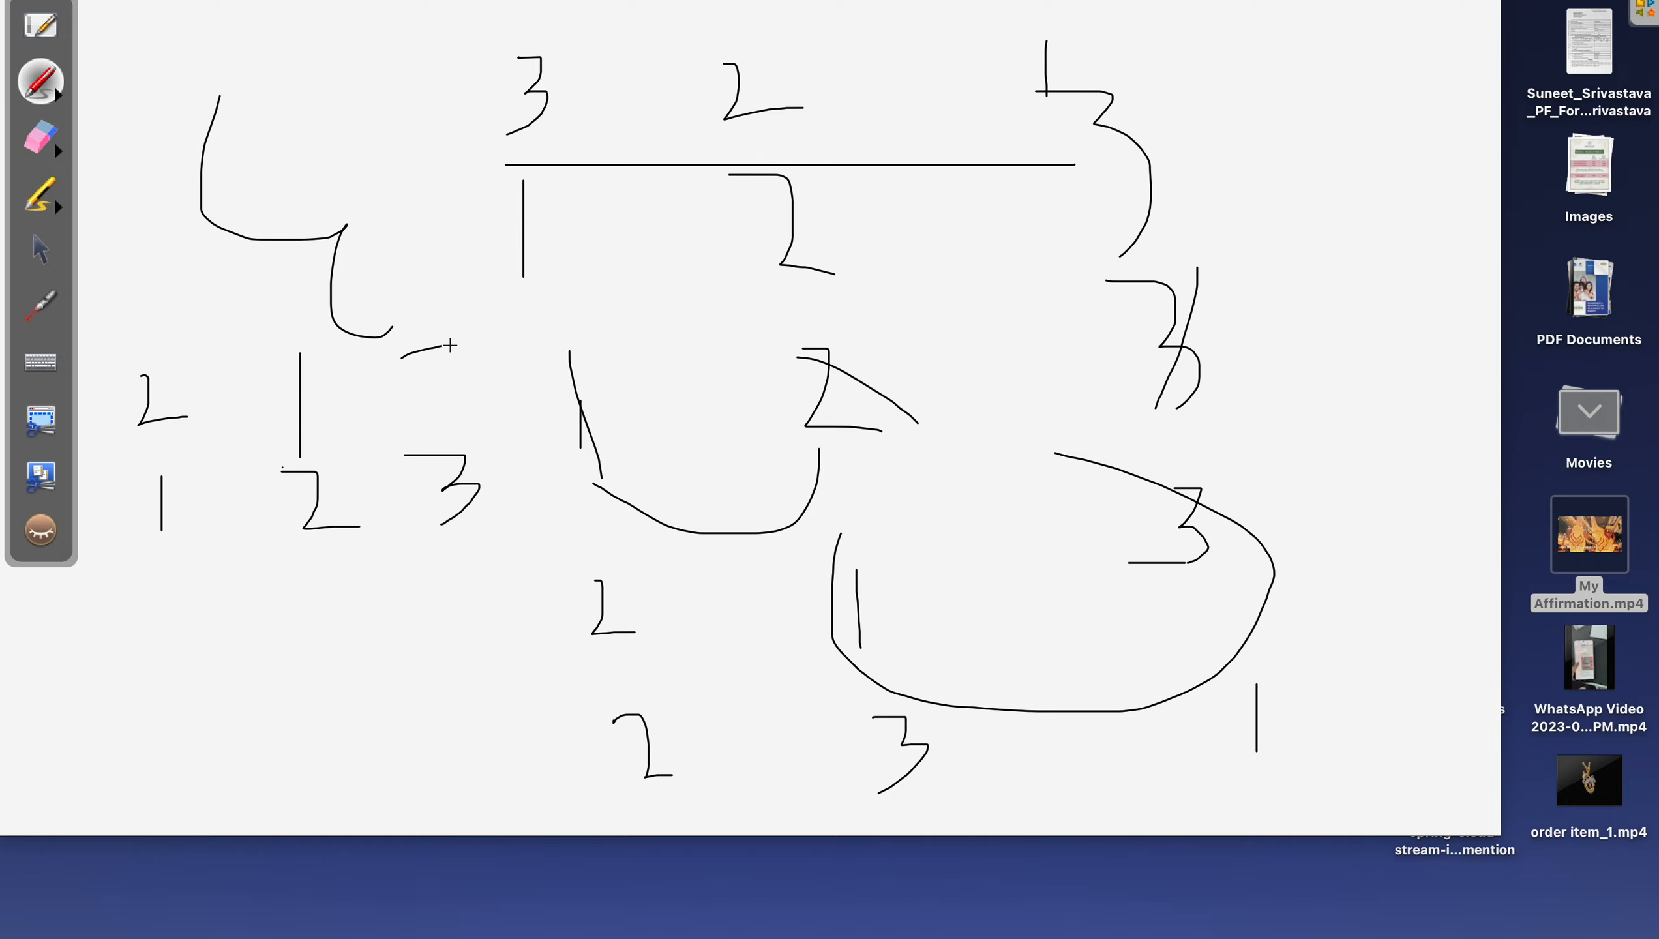
pyautogui.moveTo(455, 344); pyautogui.dragTo(424, 418)
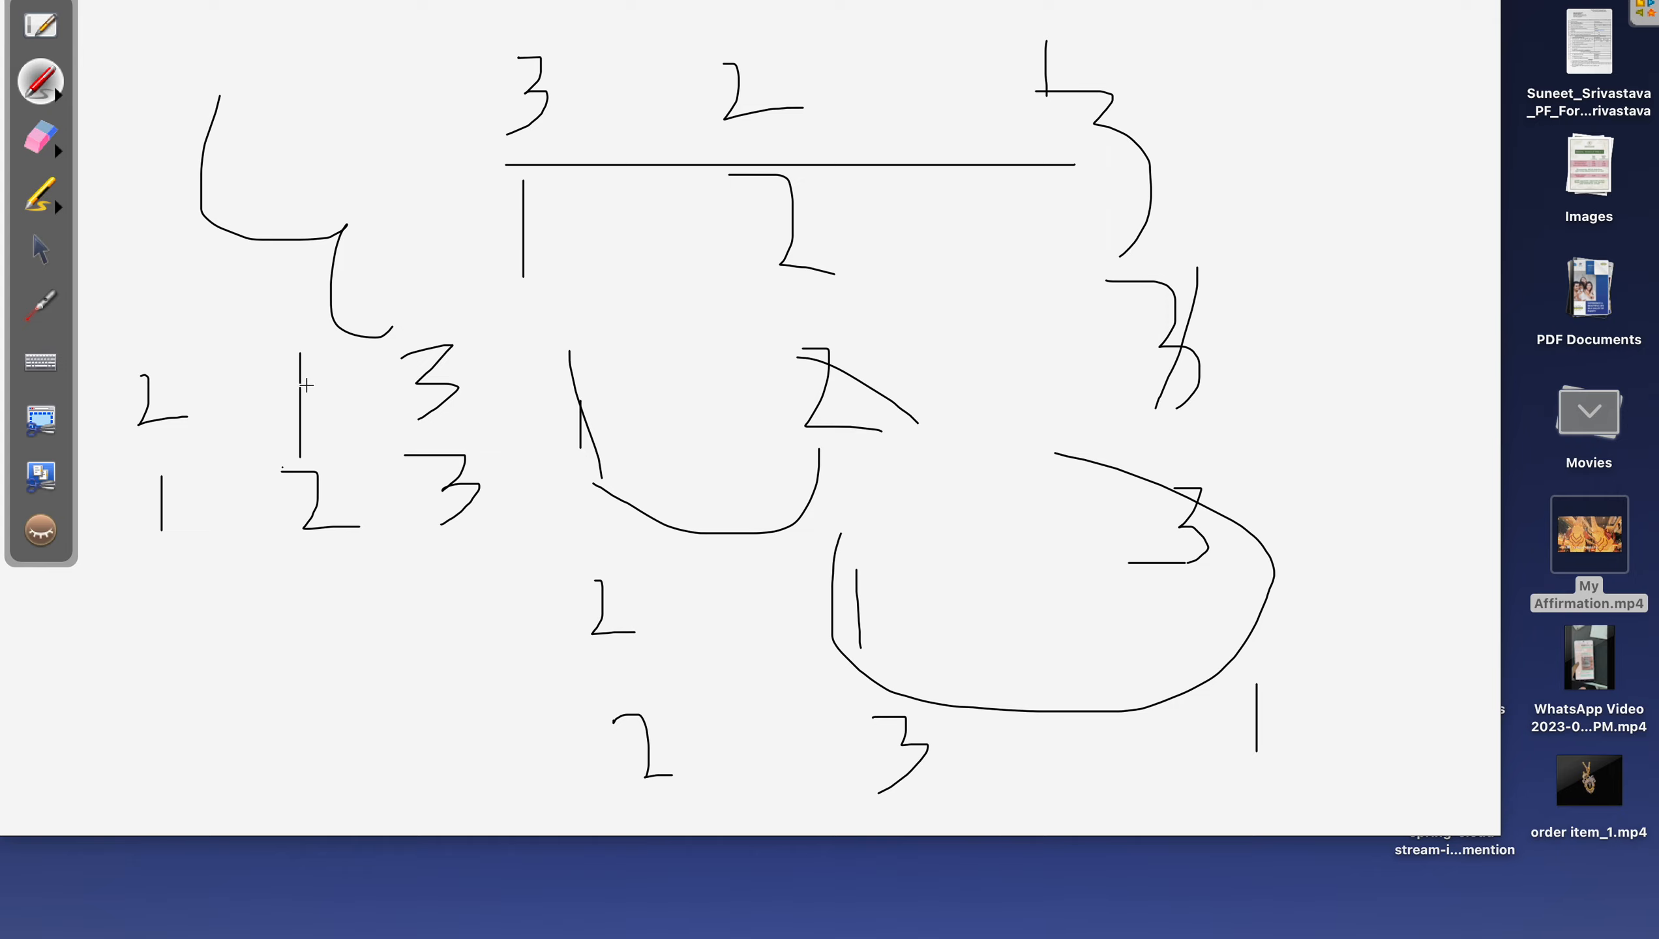
pyautogui.moveTo(318, 398)
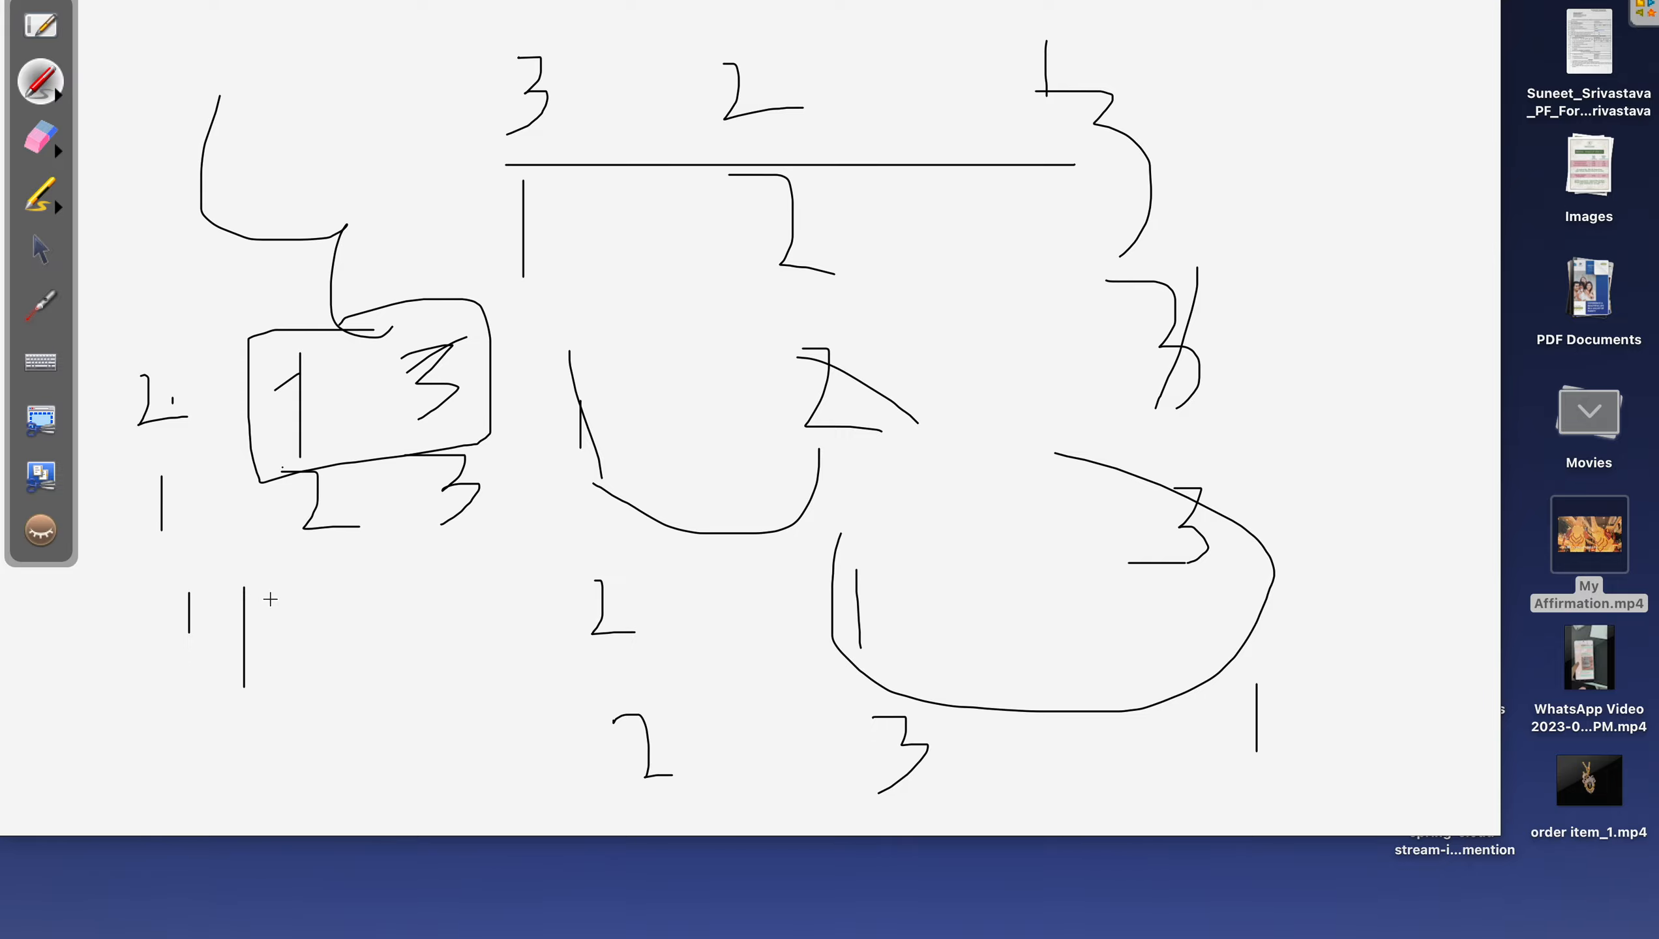
pyautogui.moveTo(286, 592); pyautogui.dragTo(444, 593)
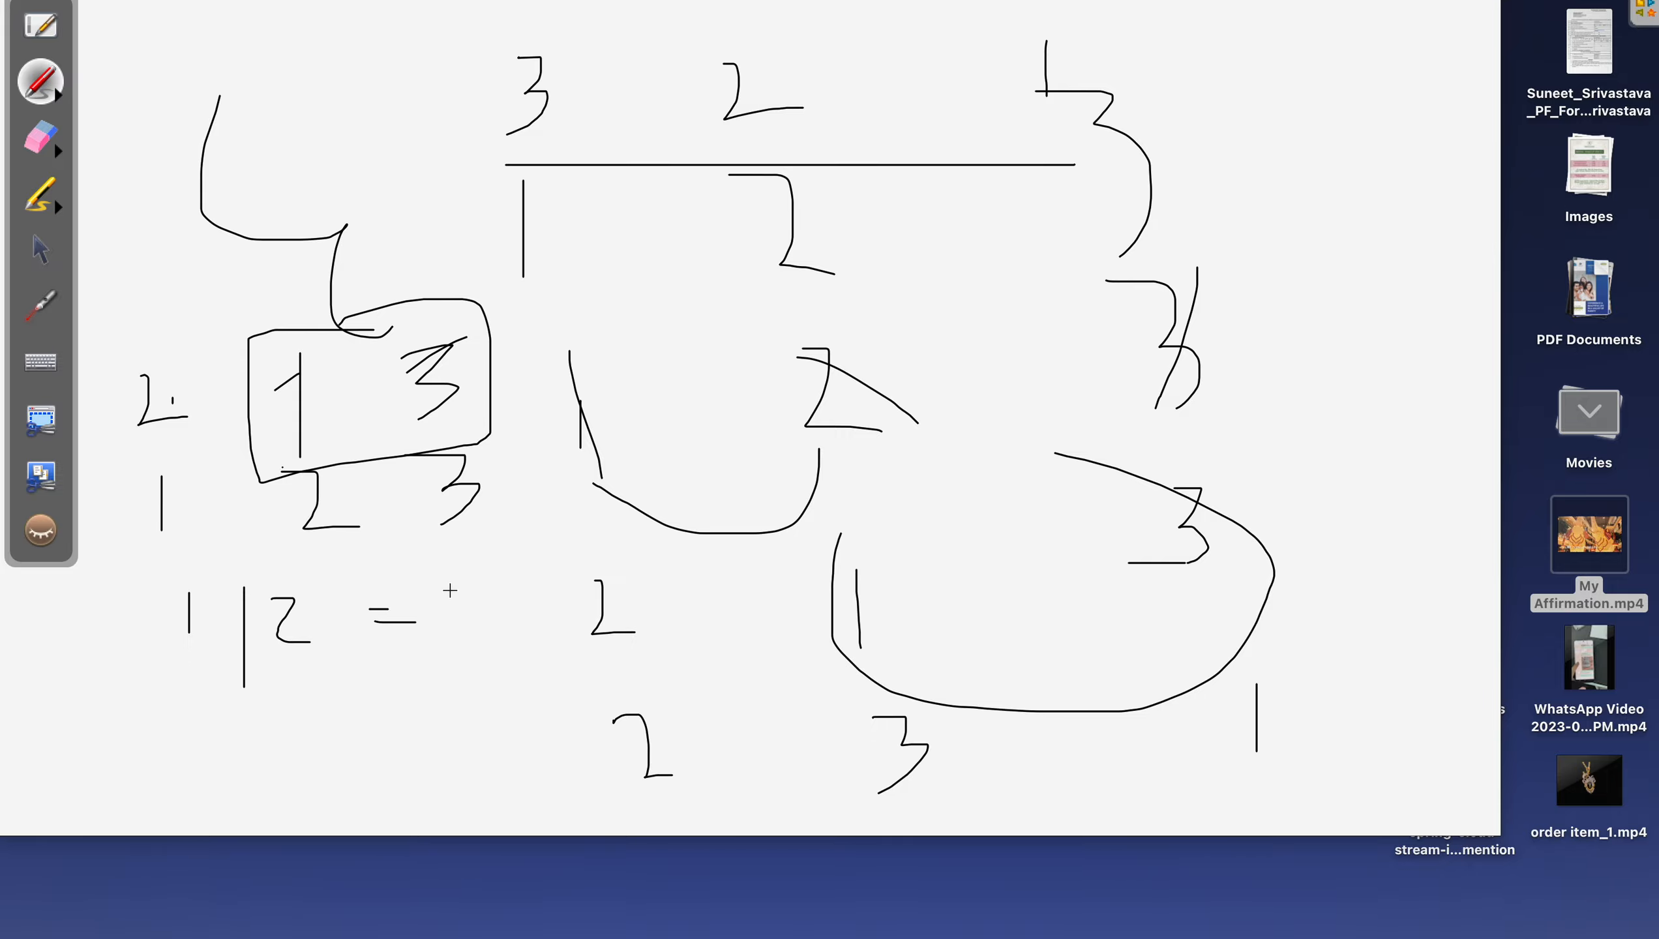